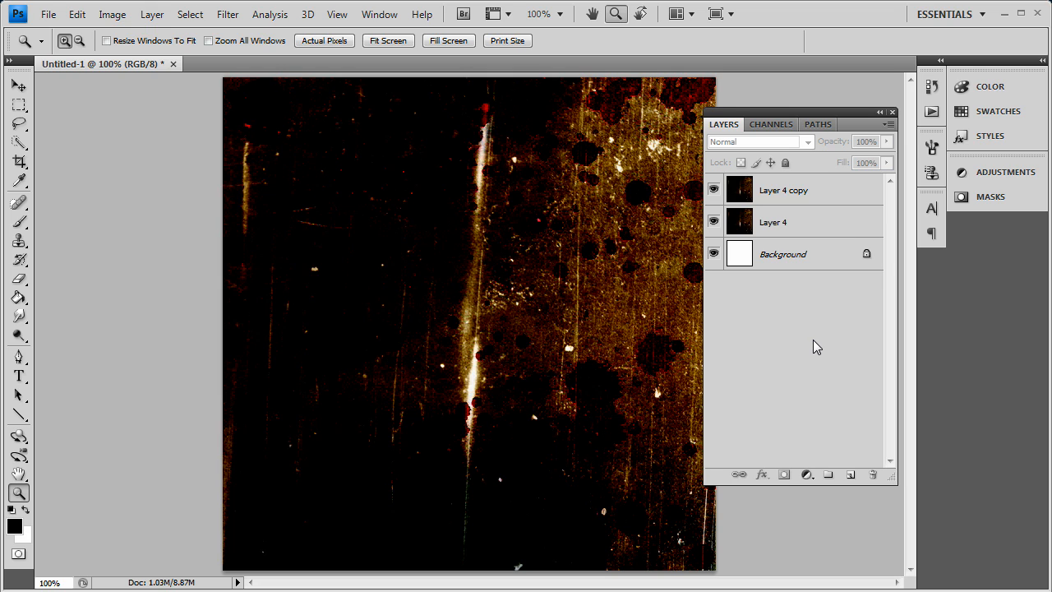
{"action": "mouse_move", "coordinate": [848, 415]}
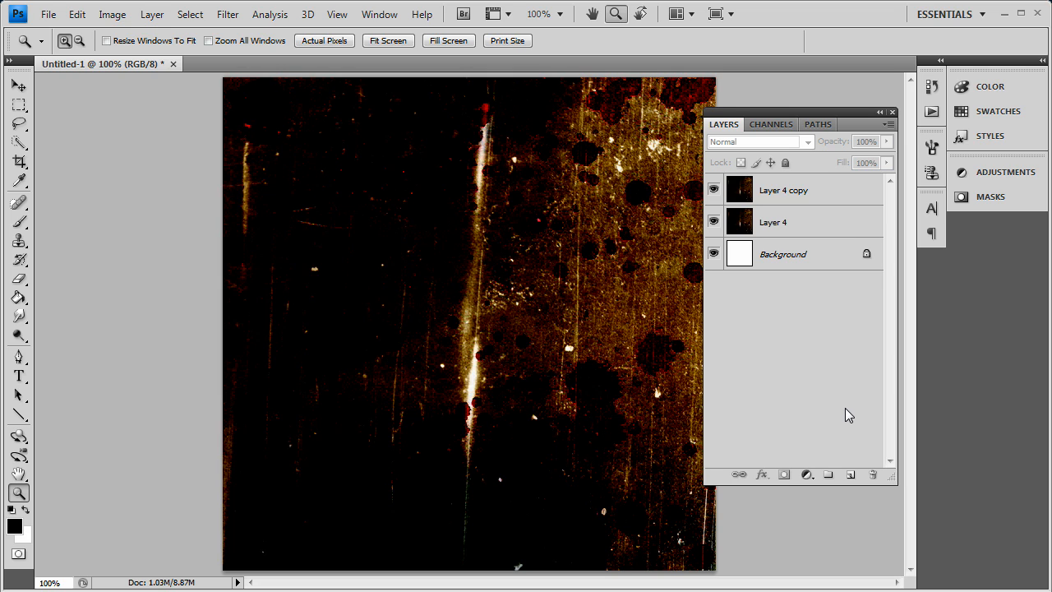
{"action": "mouse_move", "coordinate": [861, 411]}
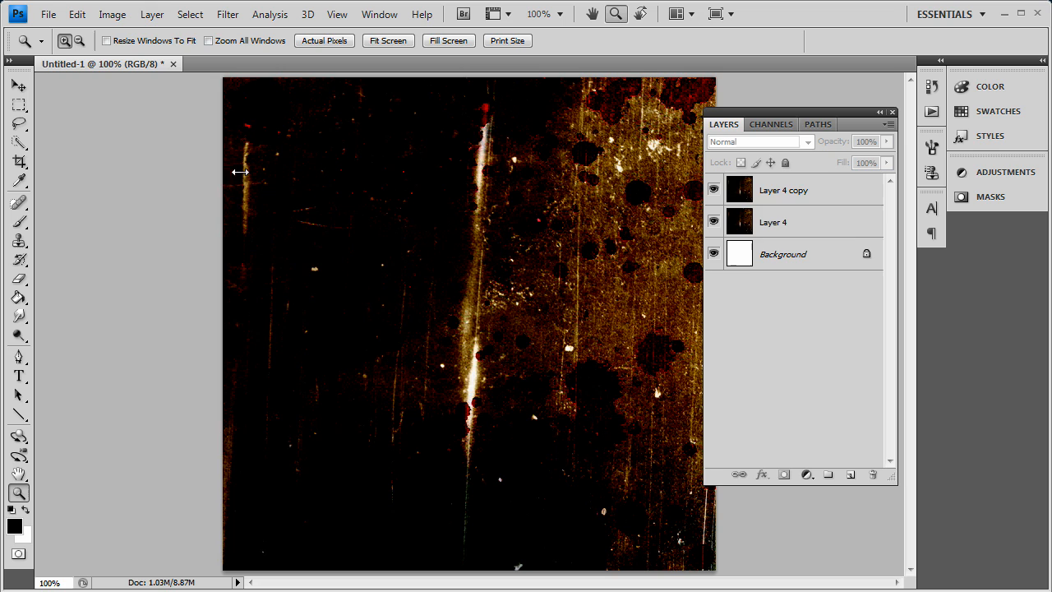
{"action": "mouse_move", "coordinate": [184, 244]}
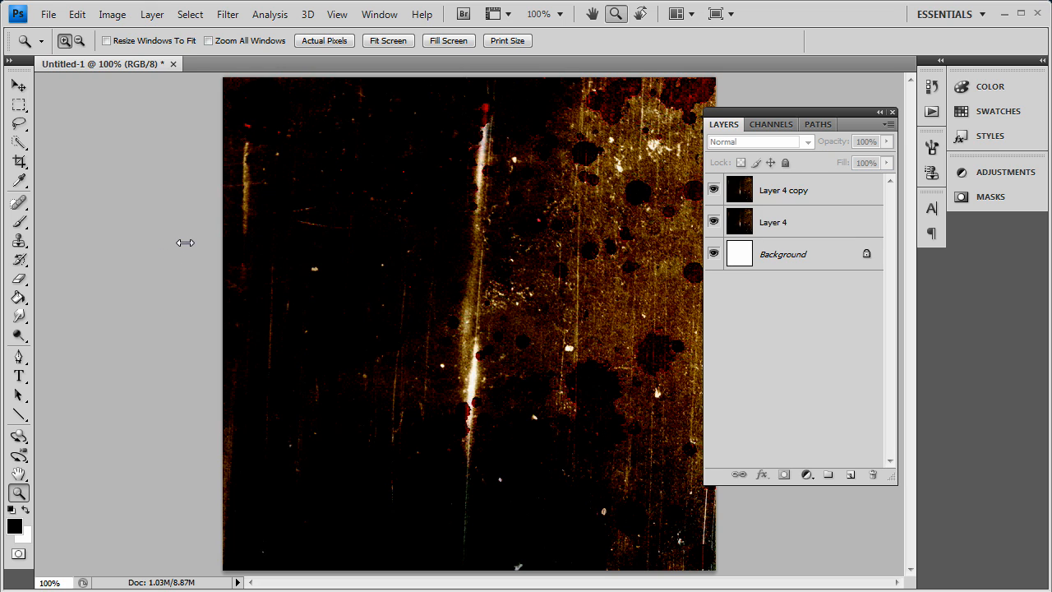
{"action": "mouse_move", "coordinate": [213, 74]}
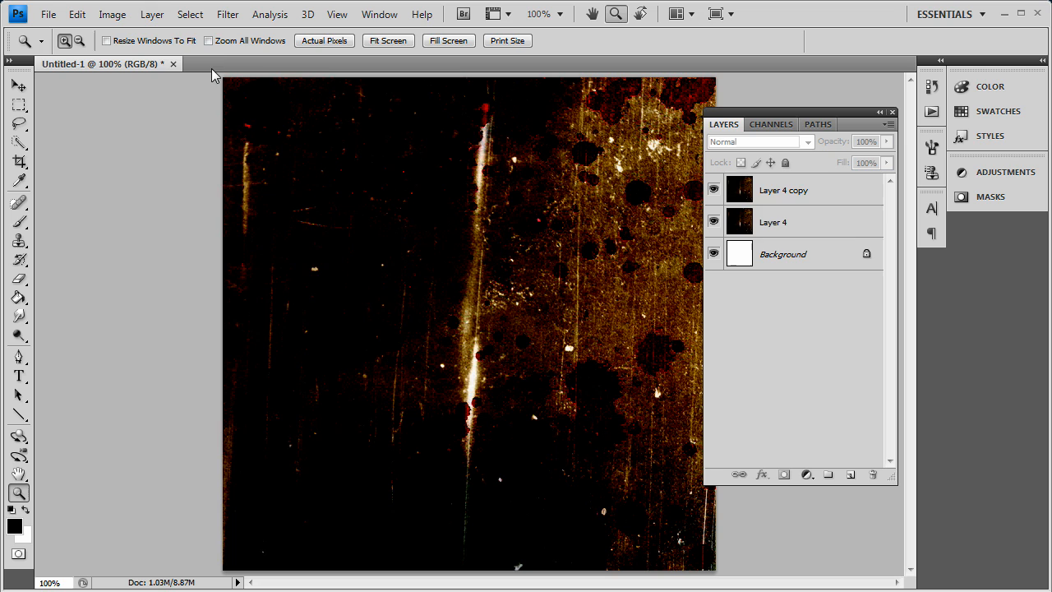
{"action": "mouse_move", "coordinate": [229, 74]}
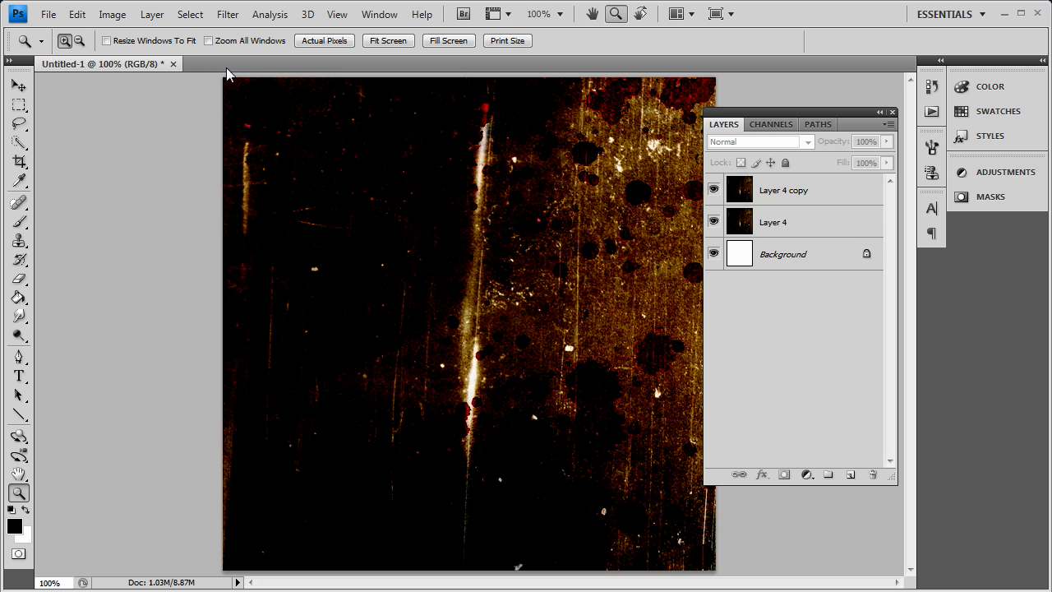
{"action": "mouse_move", "coordinate": [236, 79]}
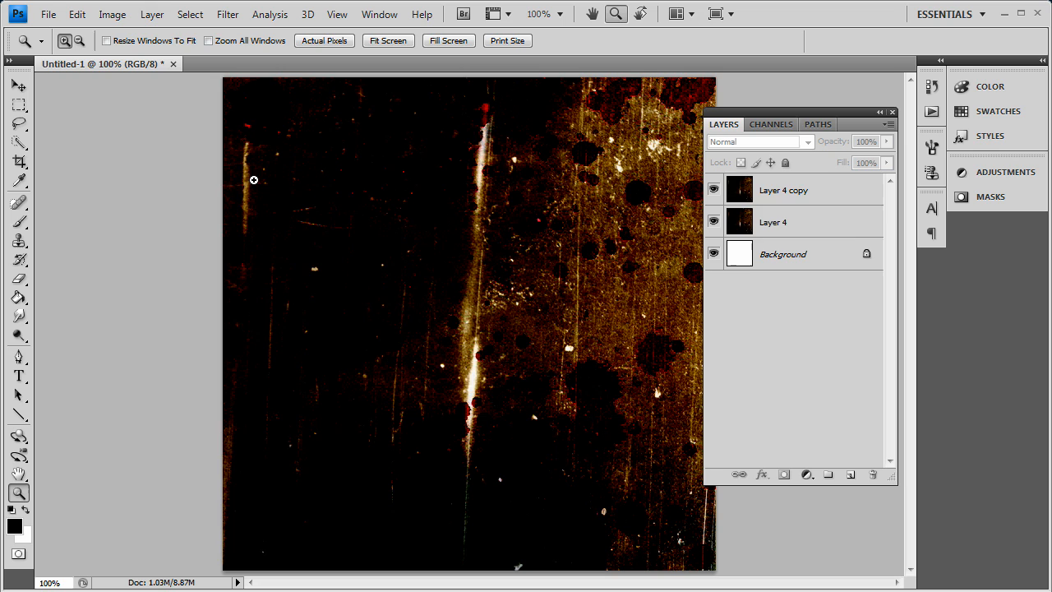
{"action": "mouse_move", "coordinate": [508, 400]}
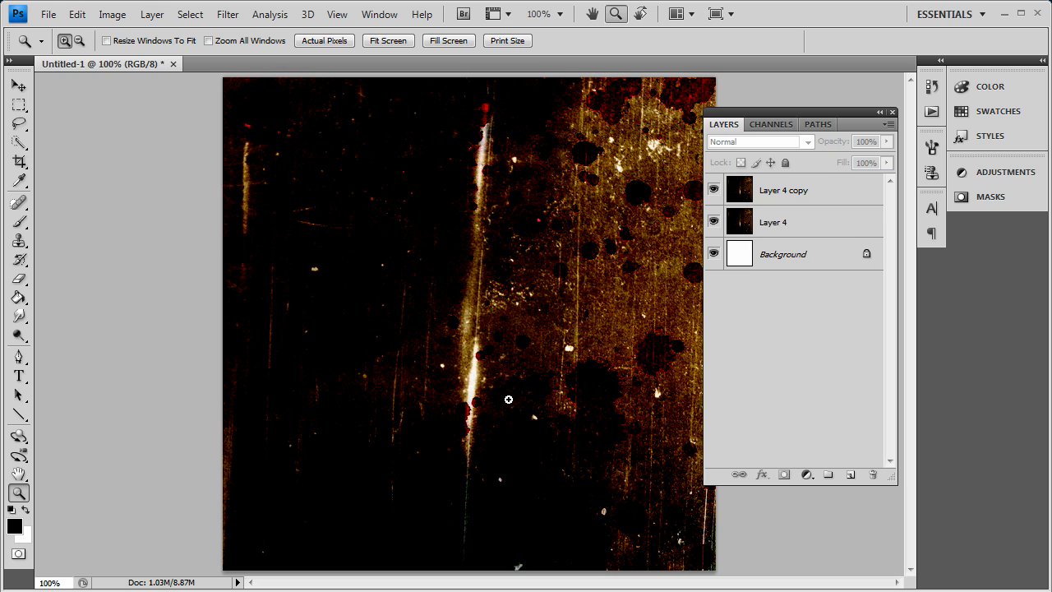
{"action": "mouse_move", "coordinate": [454, 216]}
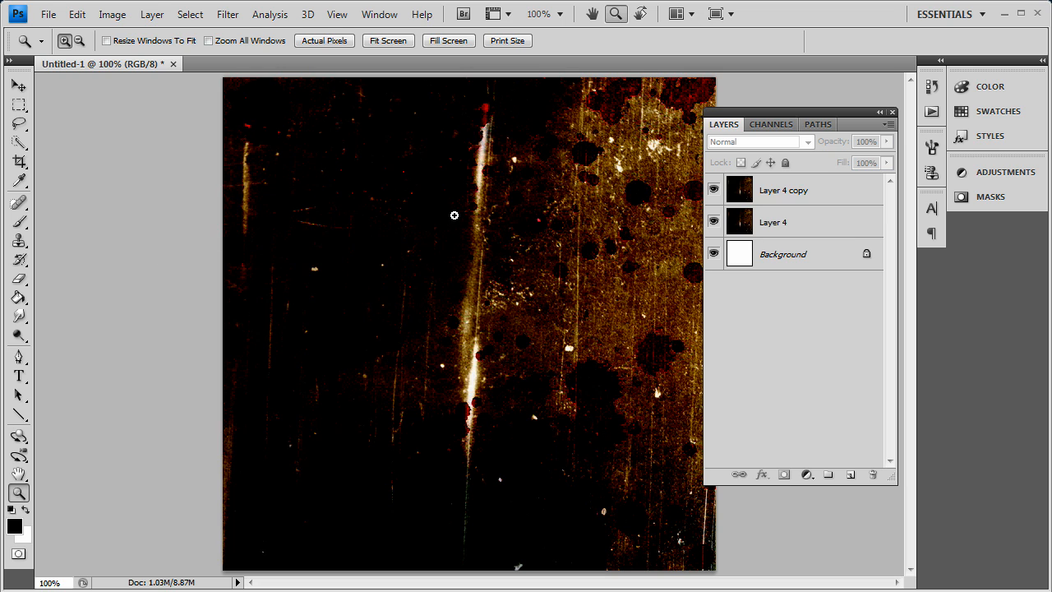
{"action": "mouse_move", "coordinate": [464, 181]}
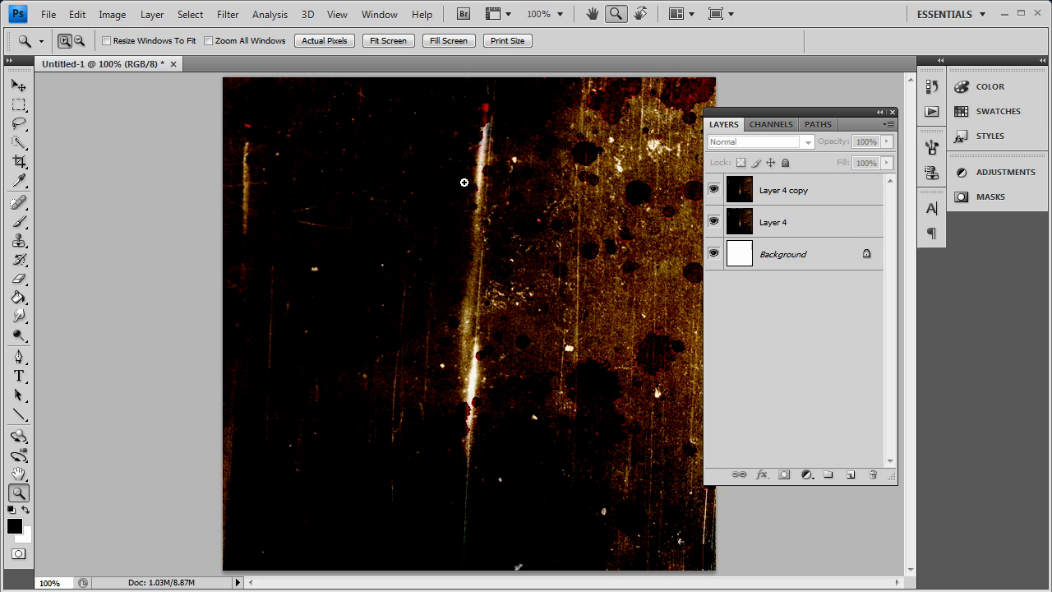
- Open the blood, darkblur, Lines1 and stainedpaper images and bring the blood splatter tab forward
{"action": "left_click", "coordinate": [48, 13]}
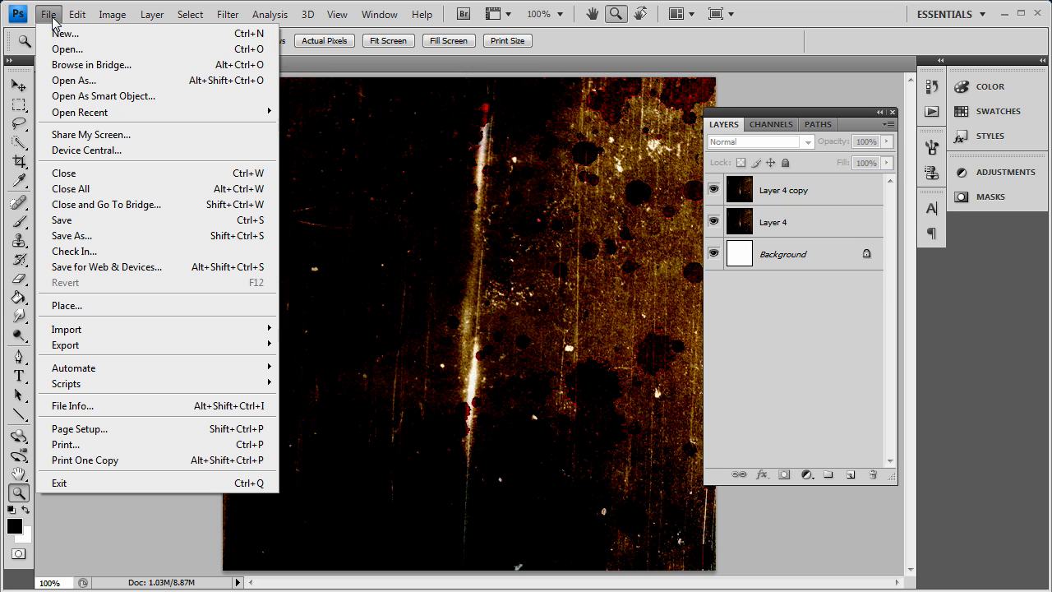
{"action": "left_click", "coordinate": [68, 49]}
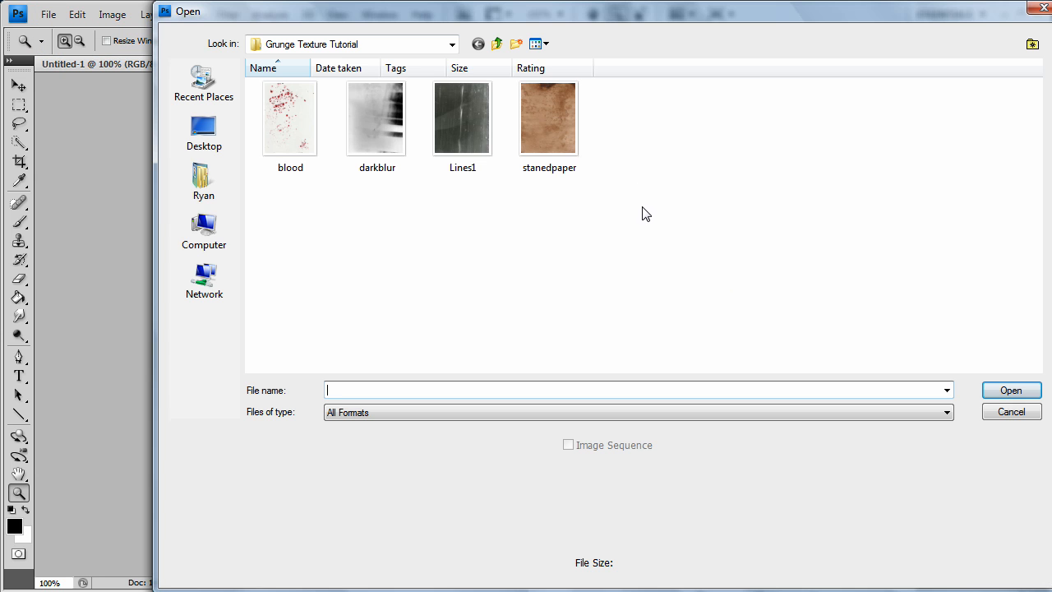
{"action": "double_click", "coordinate": [376, 118]}
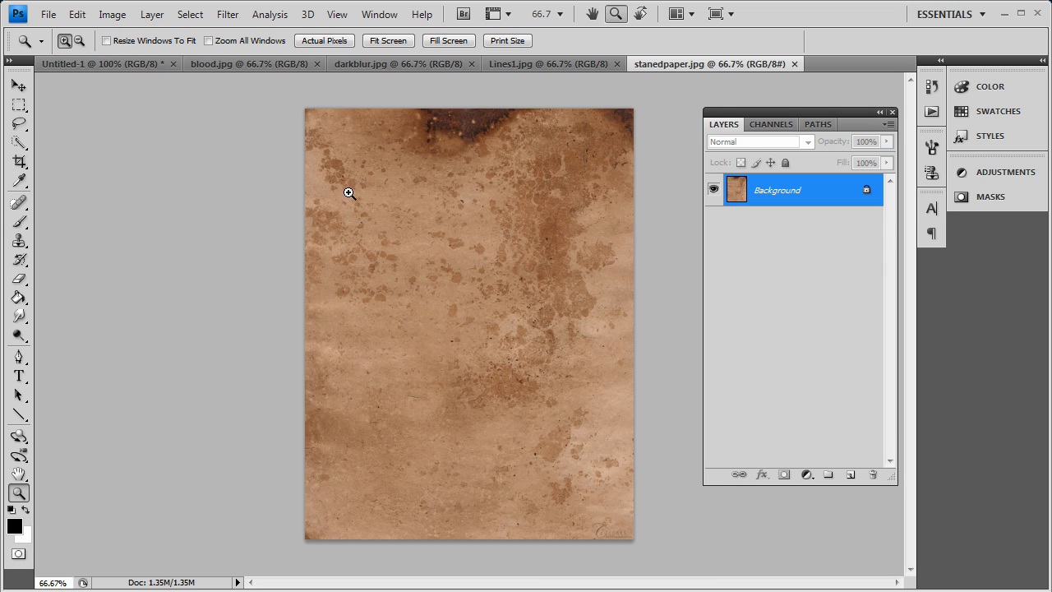
{"action": "mouse_move", "coordinate": [551, 64]}
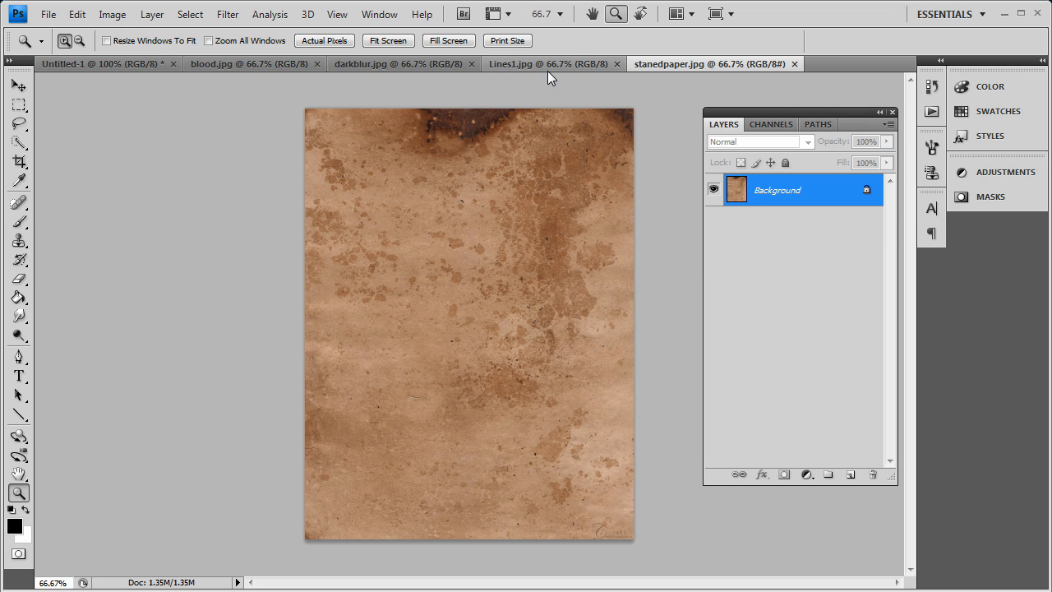
{"action": "left_click", "coordinate": [376, 62]}
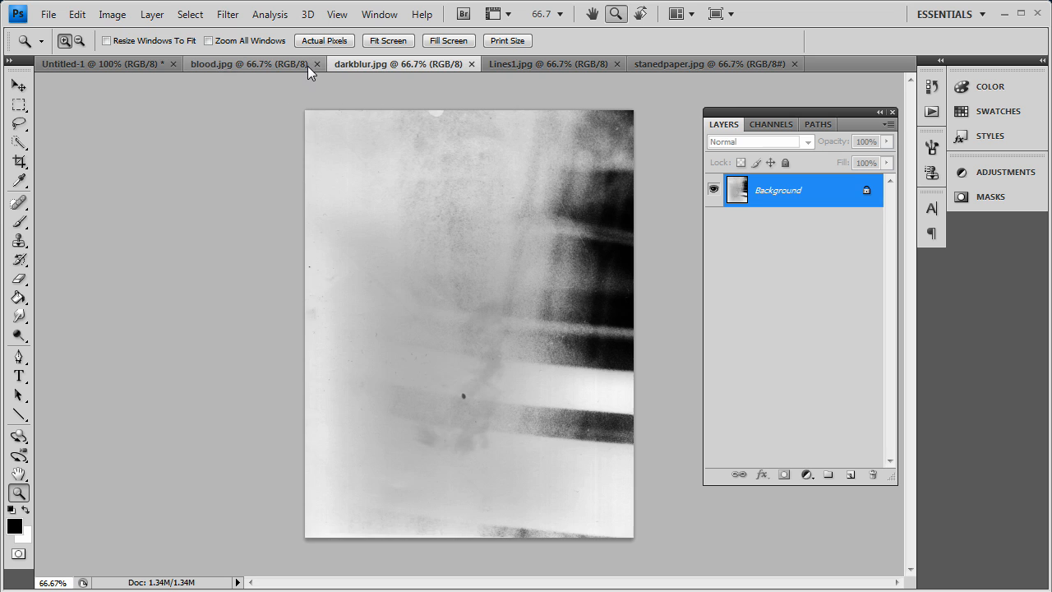
{"action": "left_click", "coordinate": [222, 62]}
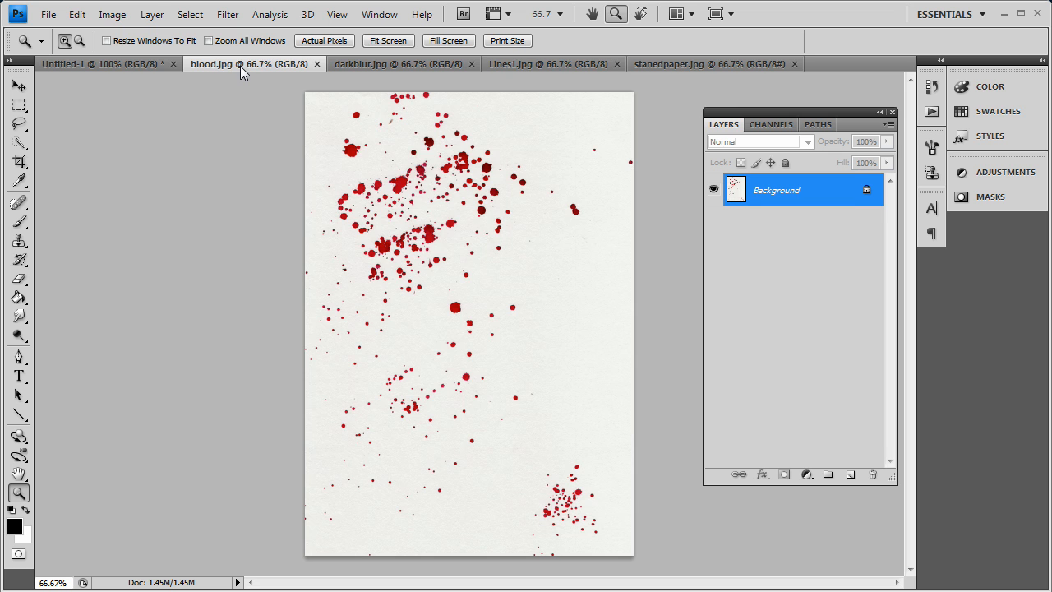
{"action": "mouse_move", "coordinate": [29, 16]}
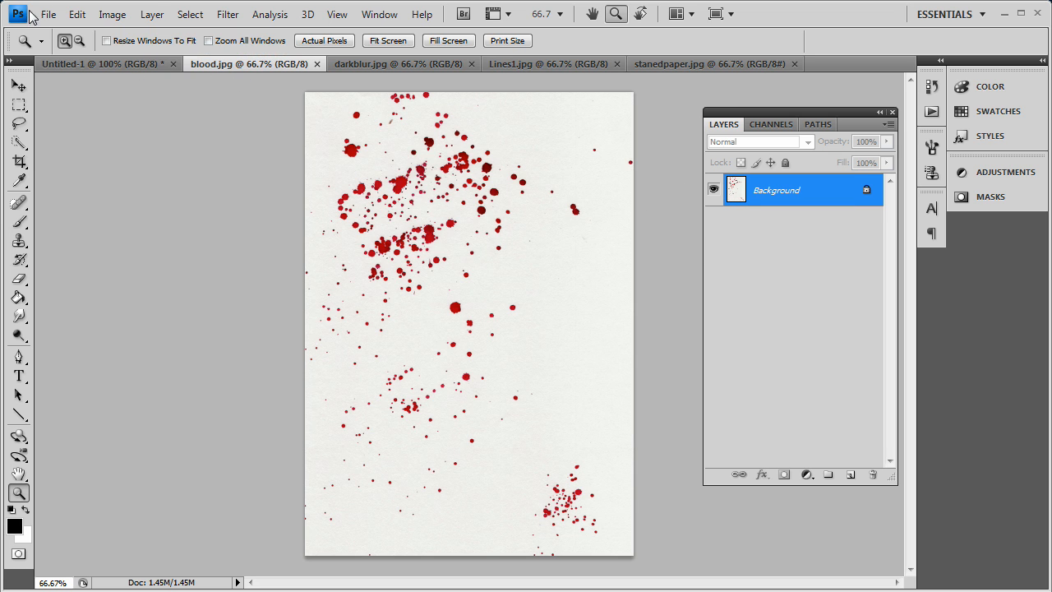
- Create a new 600 px document and copy the whole stained paper image into it
{"action": "left_click", "coordinate": [47, 13]}
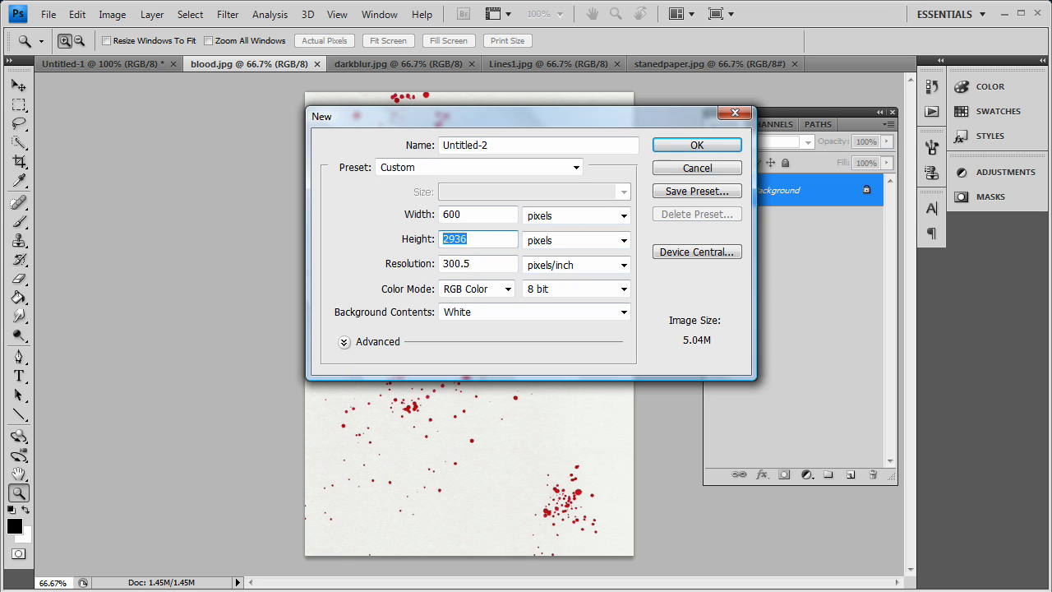
{"action": "left_click", "coordinate": [697, 144]}
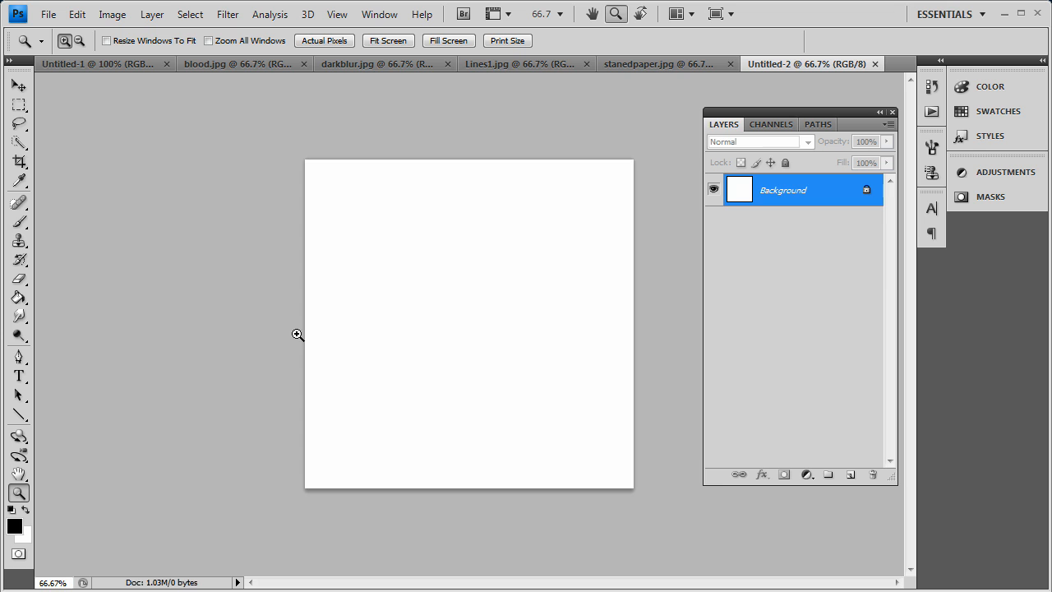
{"action": "left_click", "coordinate": [296, 335]}
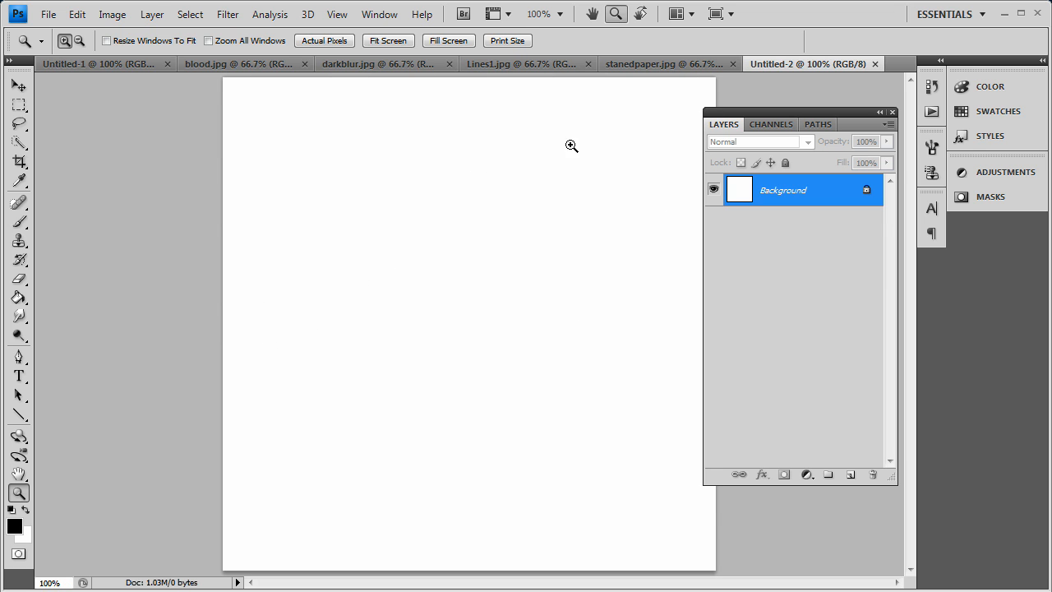
{"action": "left_click", "coordinate": [654, 62]}
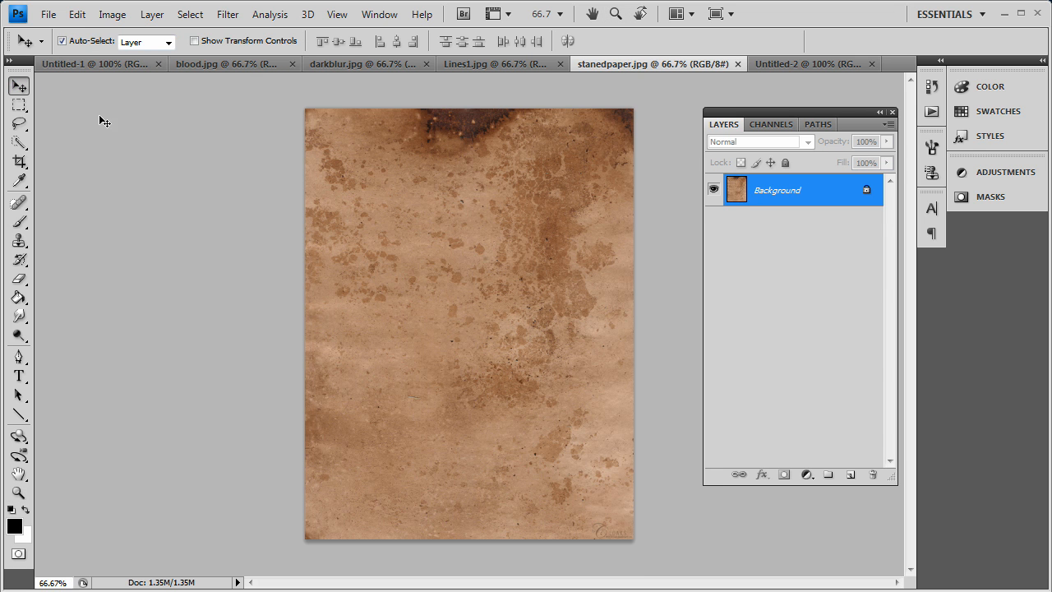
{"action": "key", "text": "ctrl+a"}
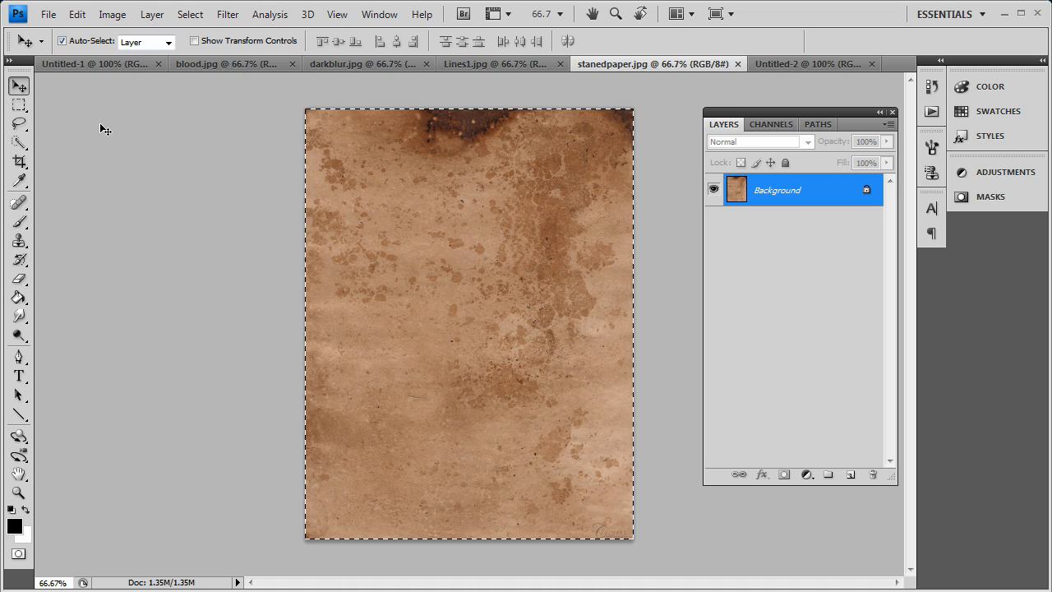
{"action": "mouse_move", "coordinate": [354, 256]}
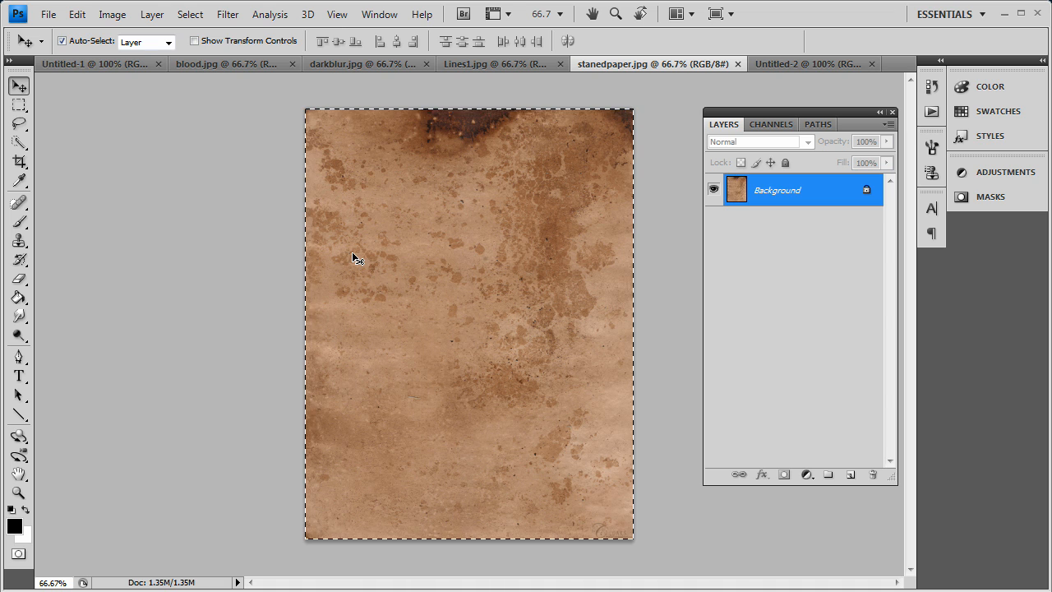
{"action": "left_click", "coordinate": [812, 63]}
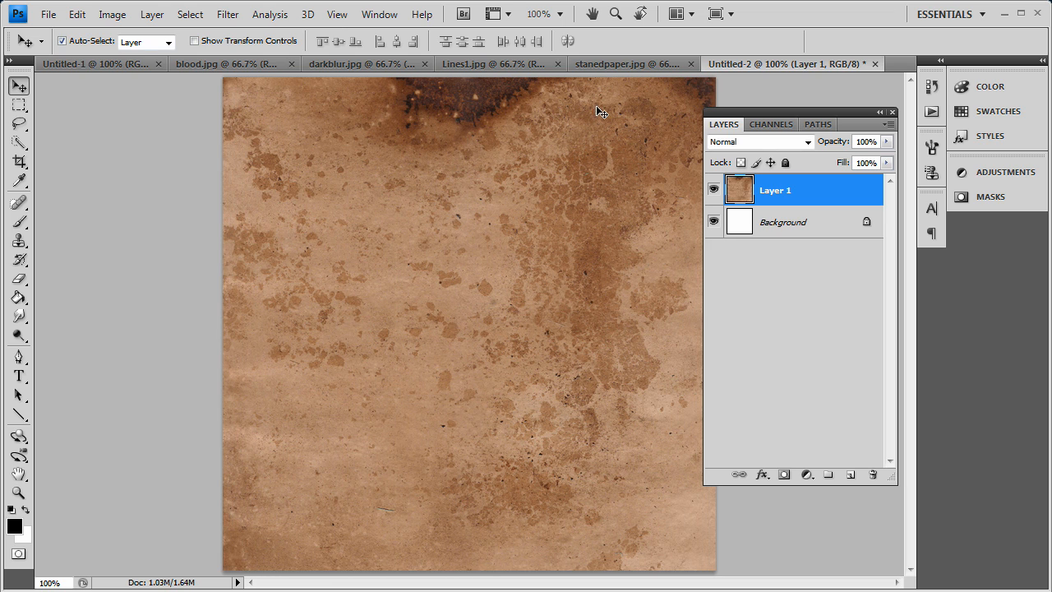
{"action": "mouse_move", "coordinate": [687, 105]}
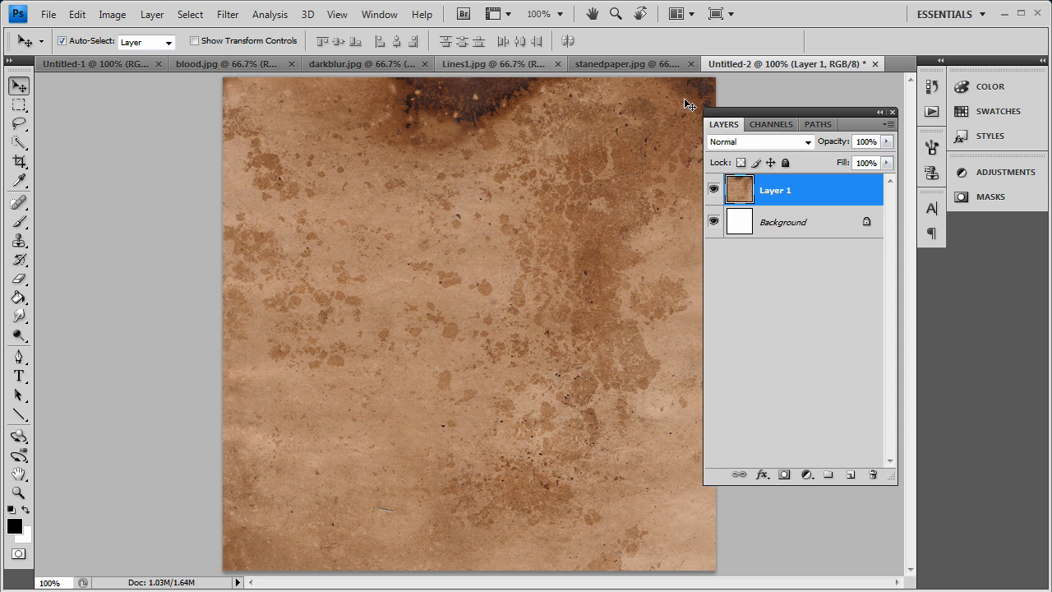
{"action": "mouse_move", "coordinate": [802, 236]}
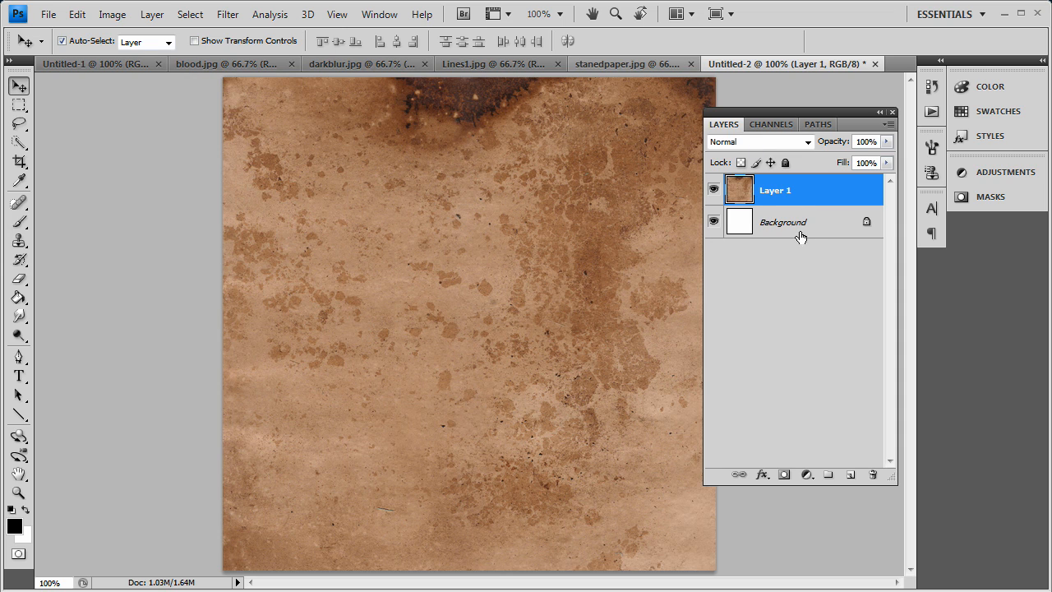
- Delete the white Background layer so the stained paper is the only layer
{"action": "left_click", "coordinate": [782, 222]}
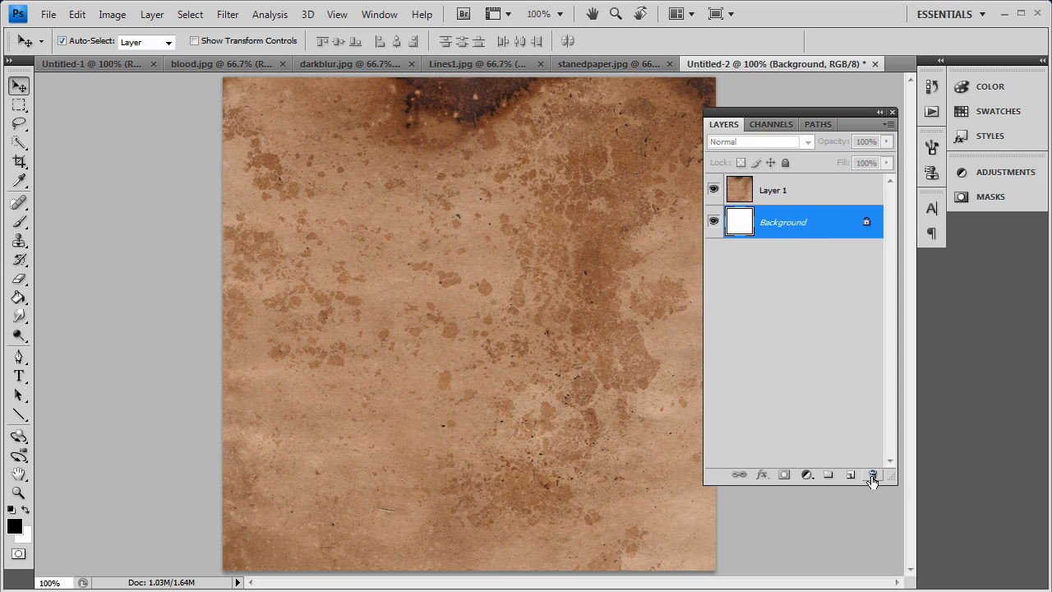
{"action": "left_click", "coordinate": [873, 474]}
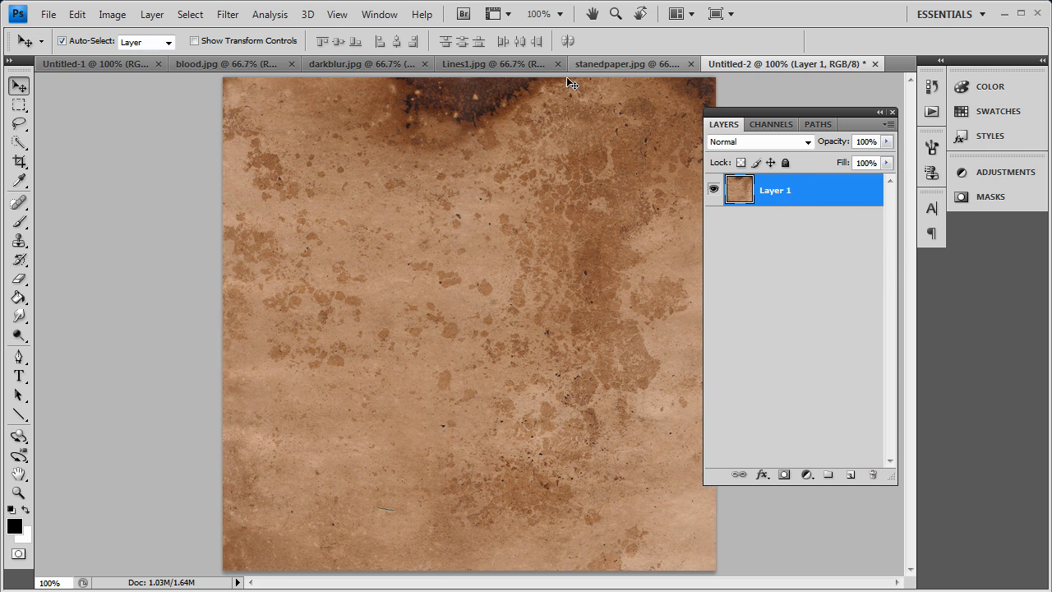
{"action": "mouse_move", "coordinate": [493, 62]}
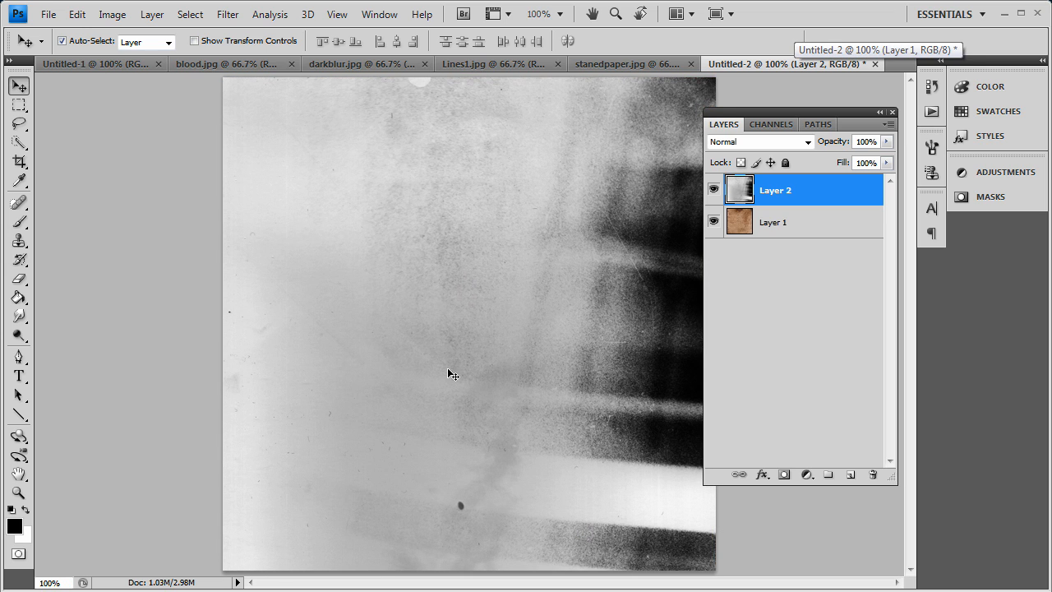
{"action": "mouse_move", "coordinate": [796, 148]}
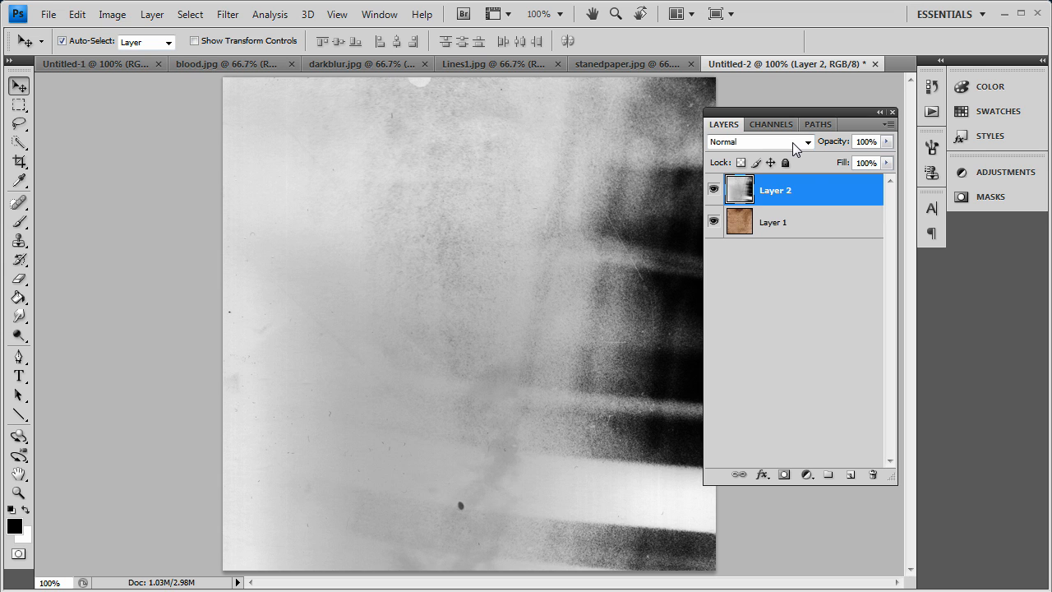
{"action": "left_click", "coordinate": [757, 142]}
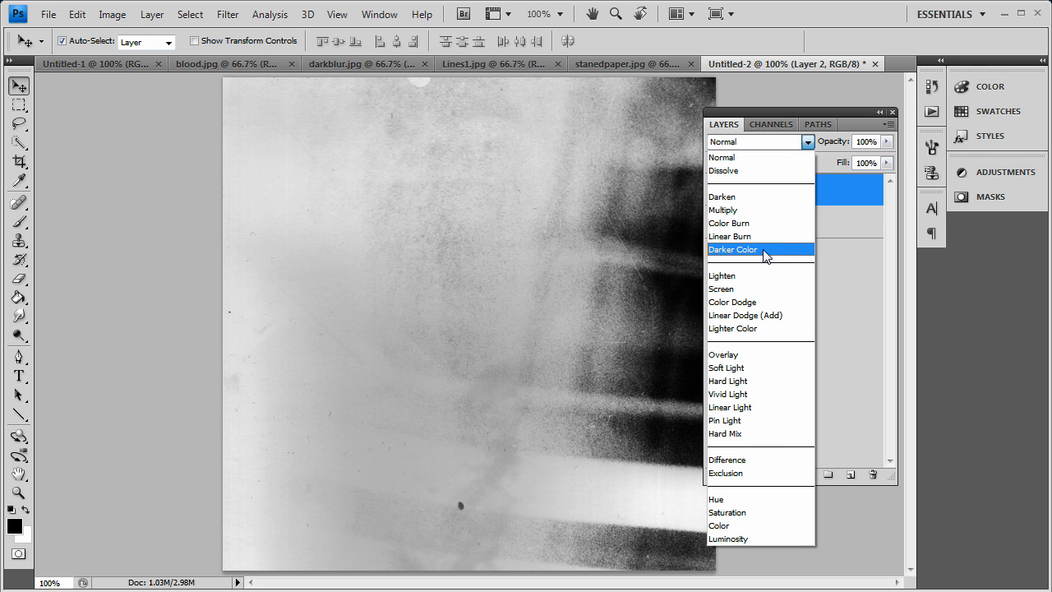
{"action": "left_click", "coordinate": [730, 237]}
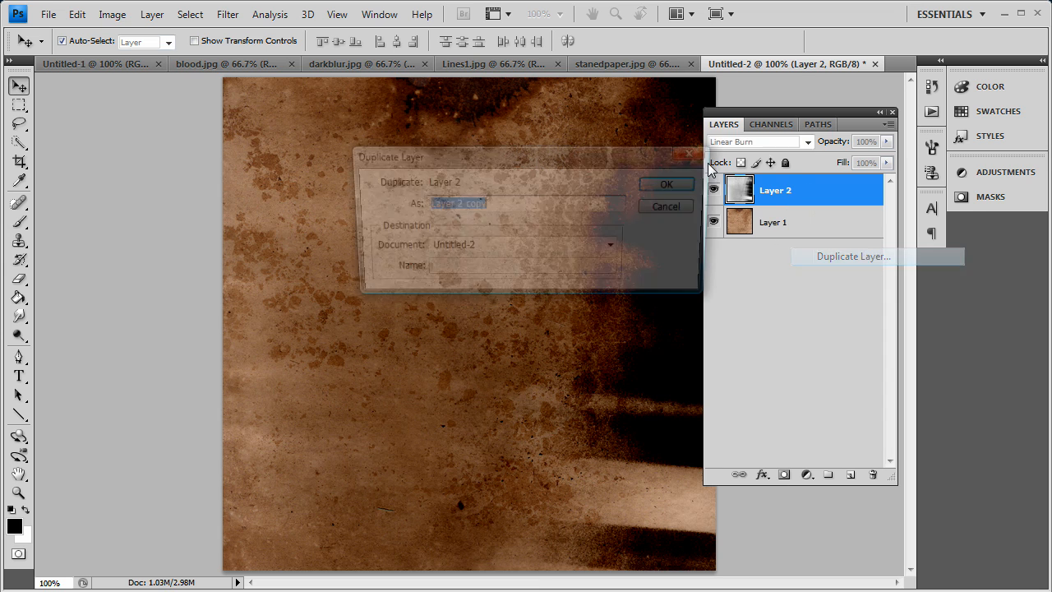
{"action": "left_click", "coordinate": [666, 184]}
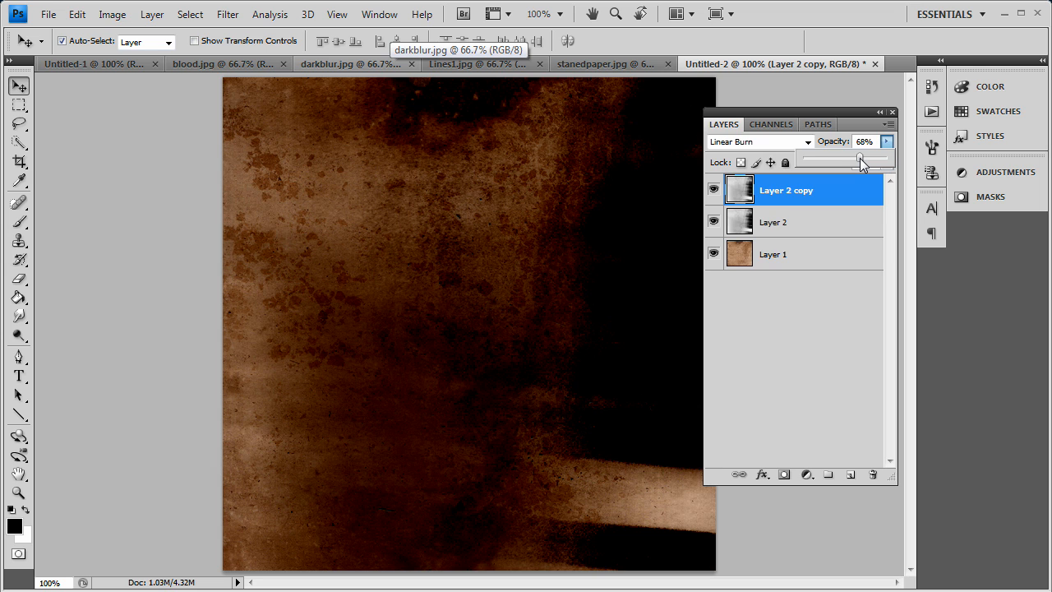
{"action": "left_click_drag", "start_coordinate": [862, 158], "coordinate": [856, 158]}
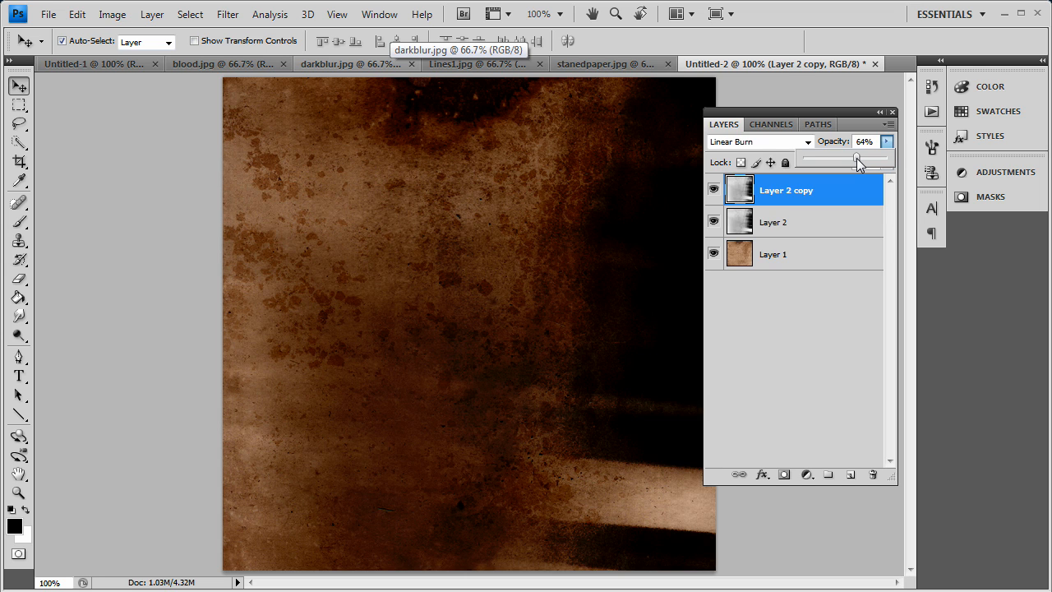
{"action": "mouse_move", "coordinate": [822, 226]}
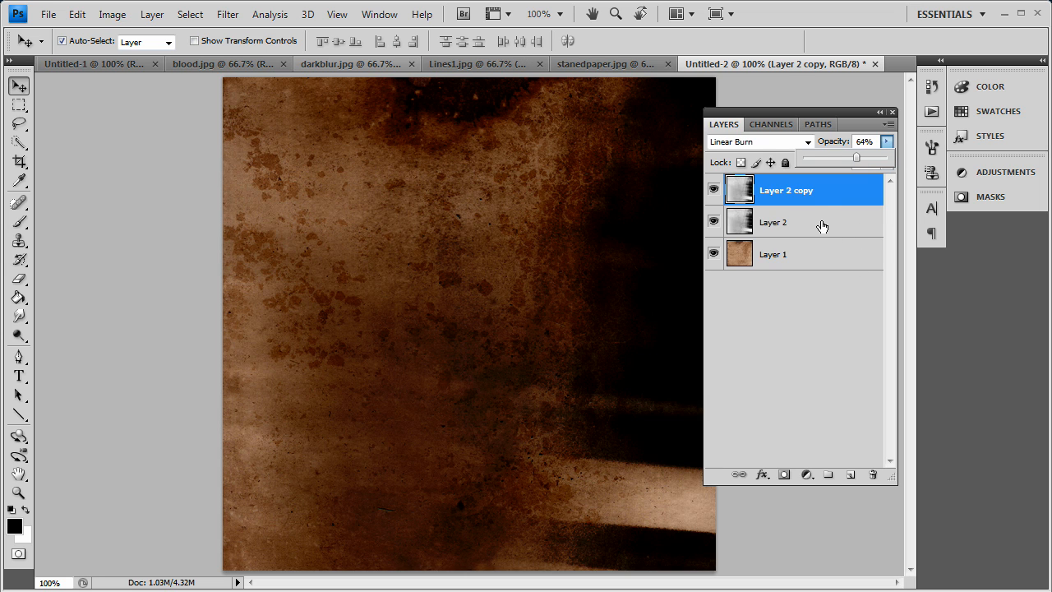
{"action": "left_click", "coordinate": [873, 473]}
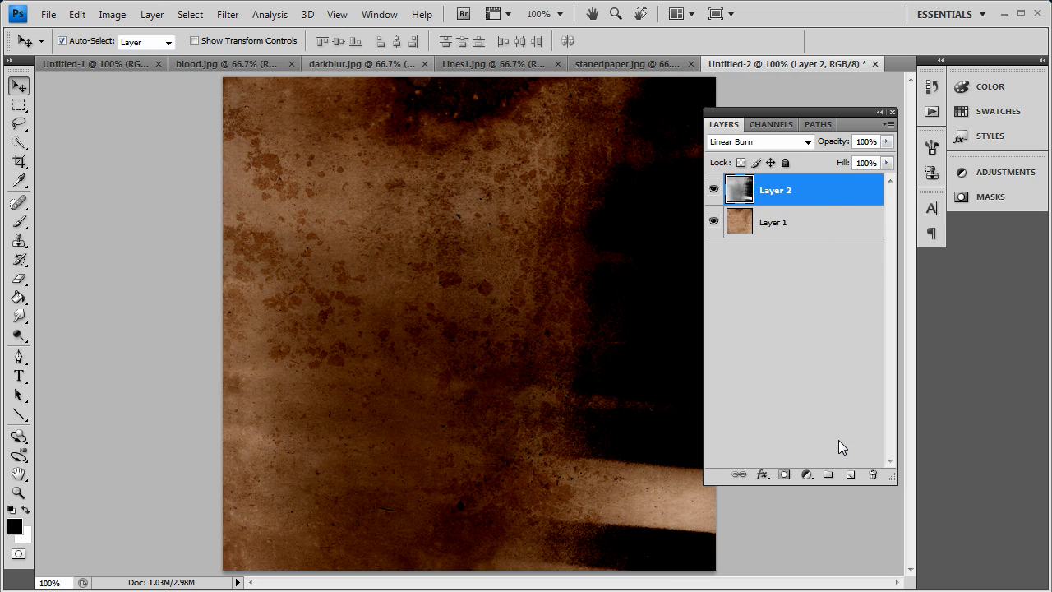
{"action": "mouse_move", "coordinate": [806, 220]}
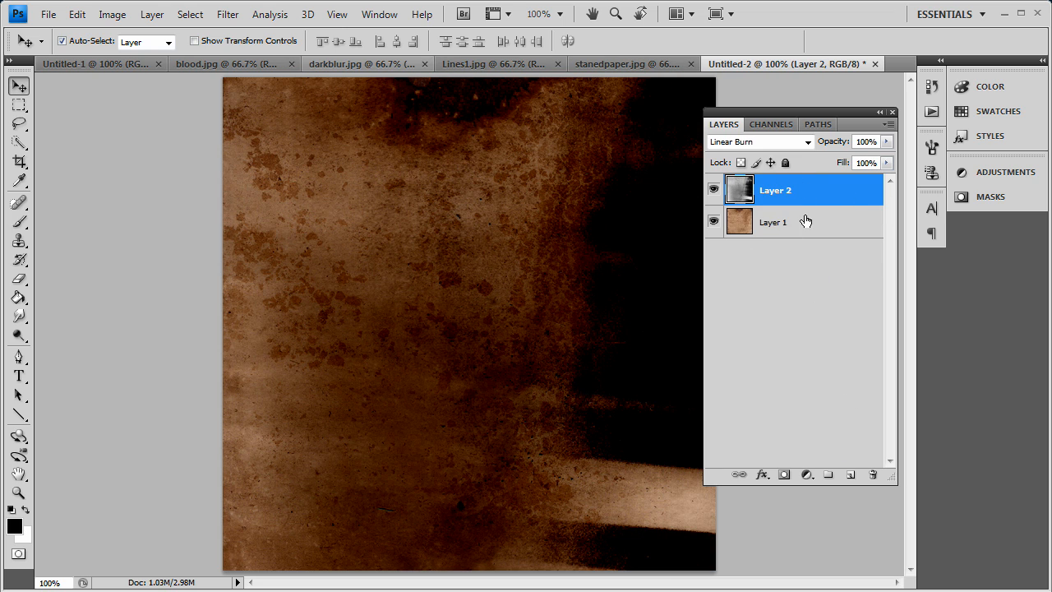
{"action": "mouse_move", "coordinate": [473, 169]}
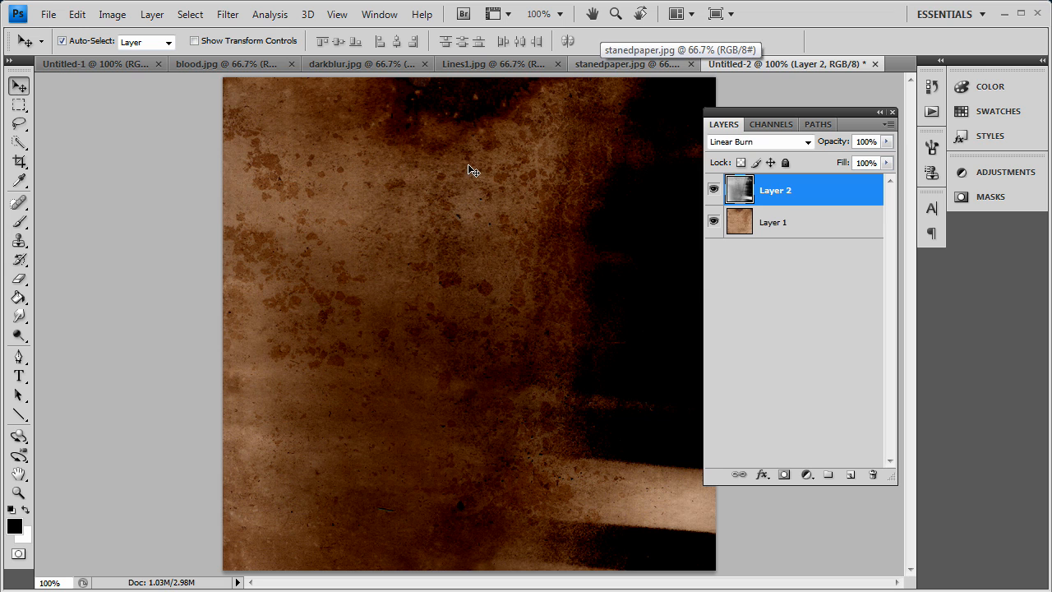
- Paste the whole scratched-lines image as Layer 3 and blend it as Linear Light
{"action": "left_click", "coordinate": [493, 62]}
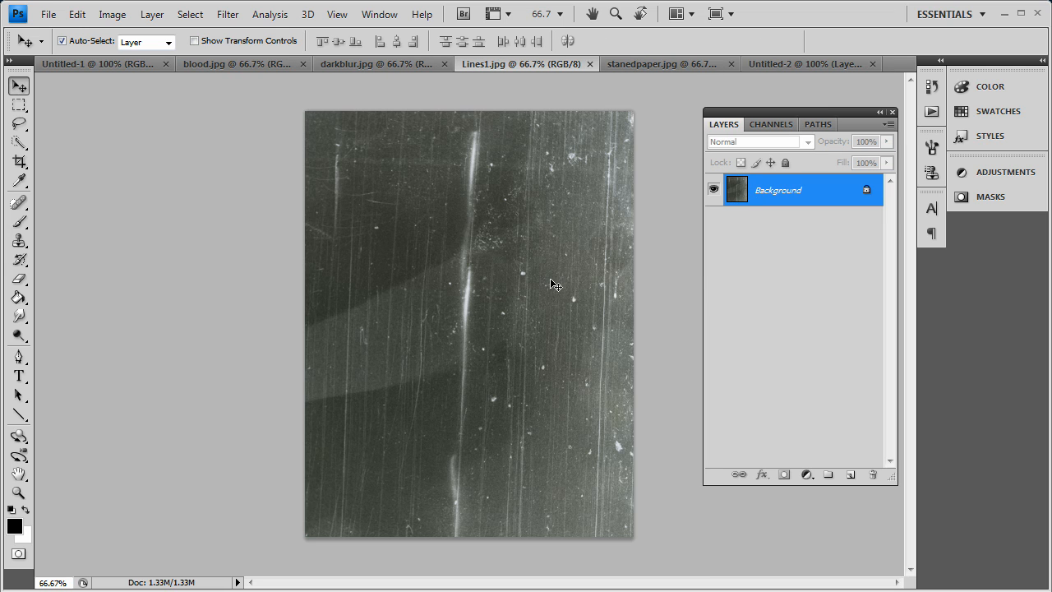
{"action": "key", "text": "ctrl+a"}
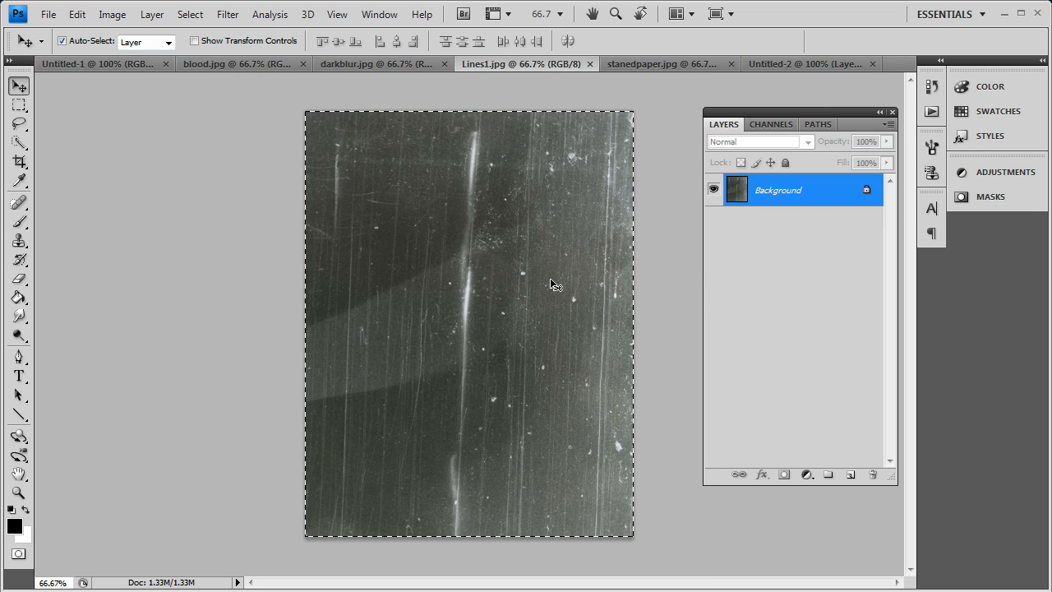
{"action": "left_click", "coordinate": [655, 62]}
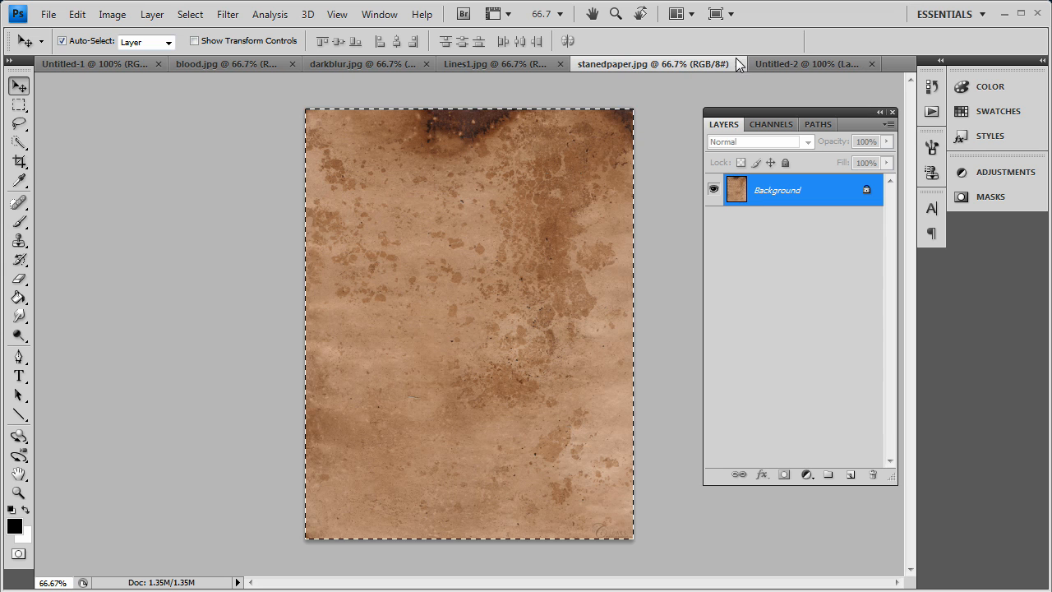
{"action": "left_click", "coordinate": [807, 62]}
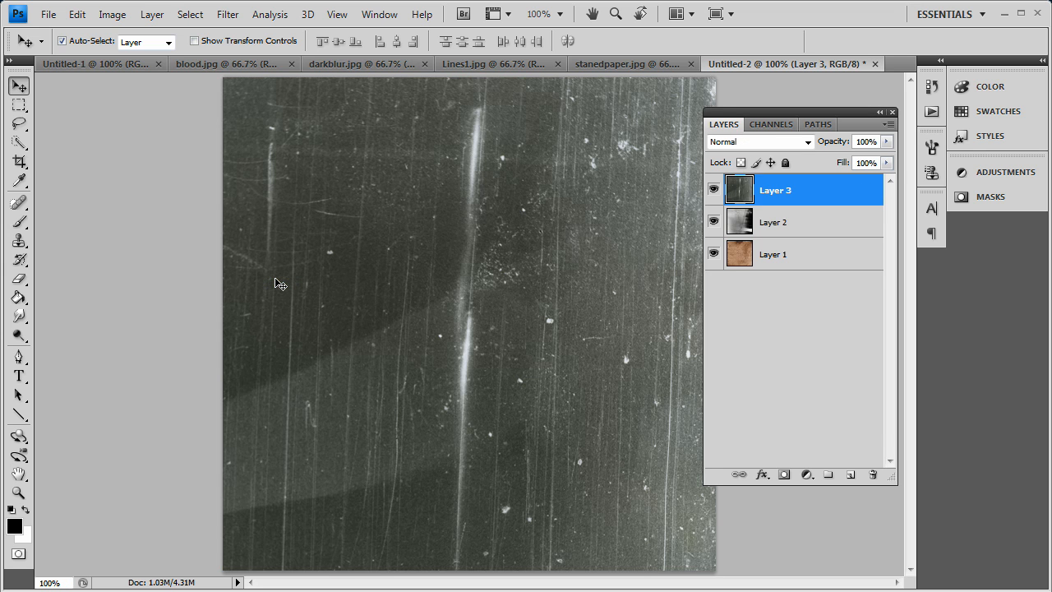
{"action": "left_click", "coordinate": [756, 142]}
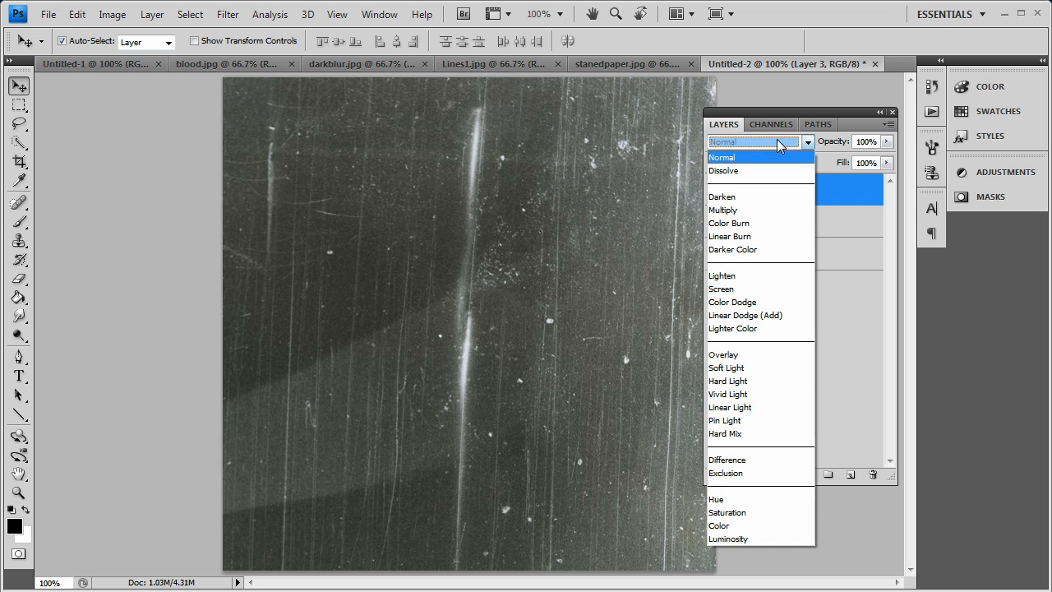
{"action": "mouse_move", "coordinate": [750, 395]}
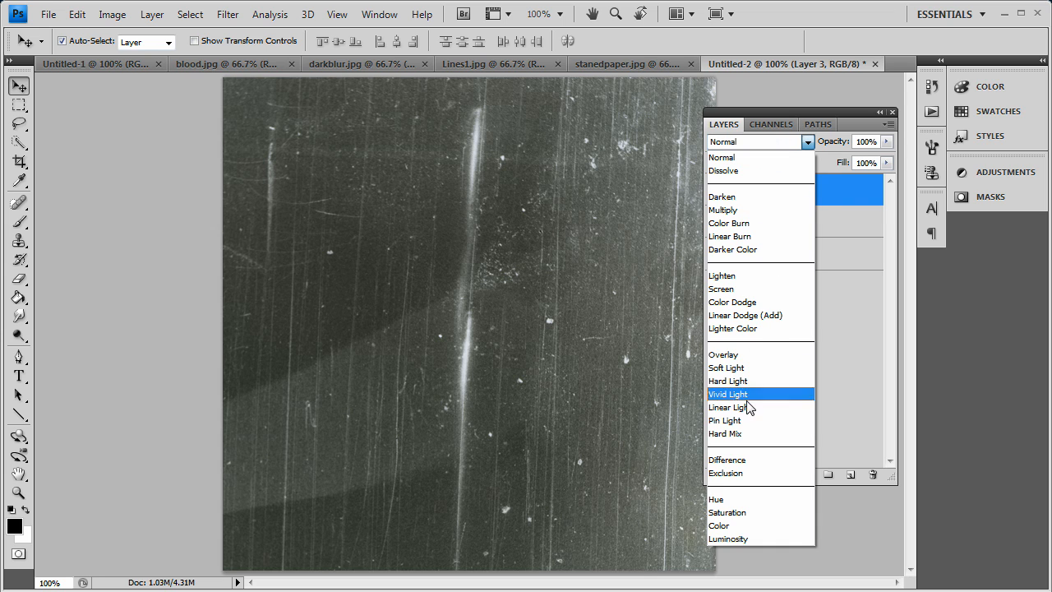
{"action": "left_click", "coordinate": [729, 408]}
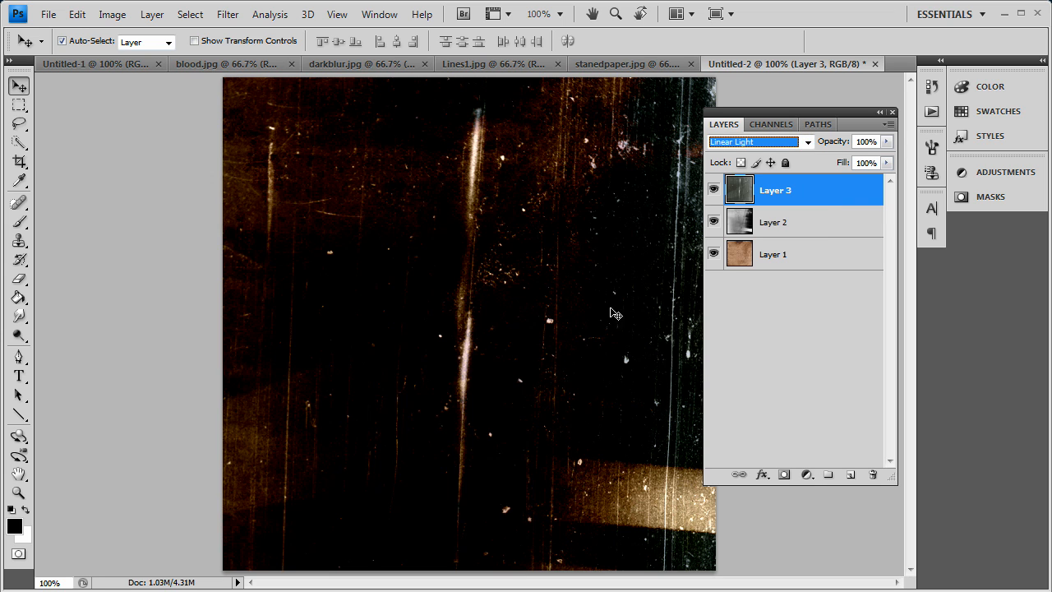
{"action": "mouse_move", "coordinate": [705, 216]}
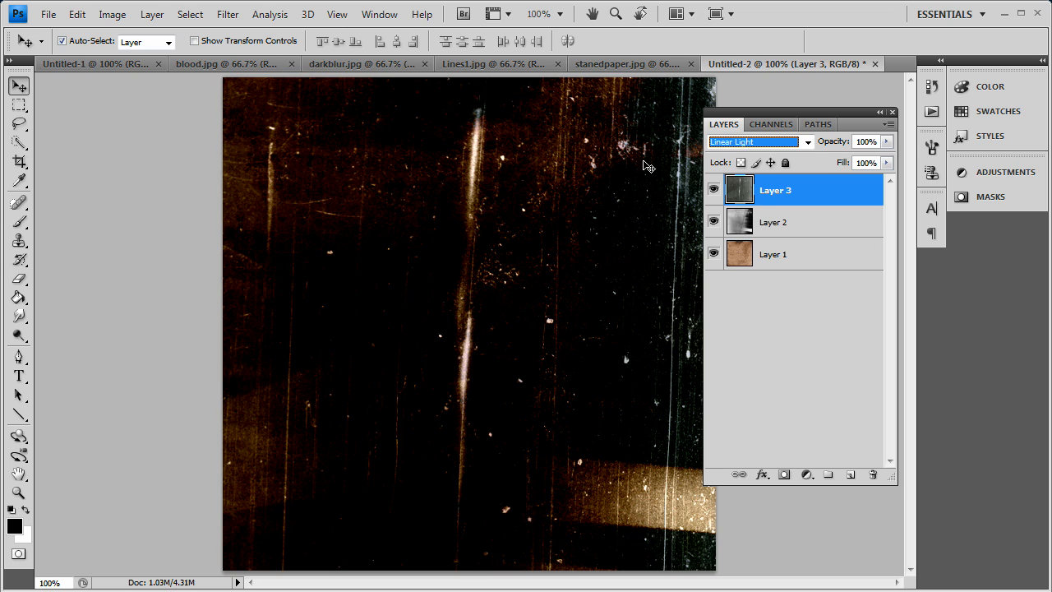
{"action": "mouse_move", "coordinate": [758, 158]}
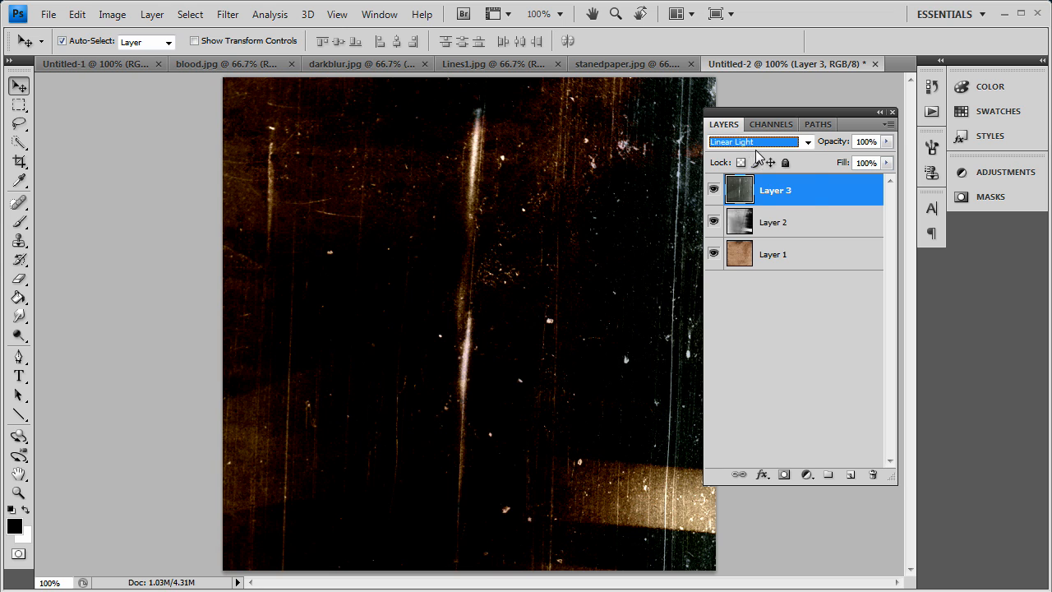
- Try Linear Burn, Vivid Light, Pin Light and Hard Light on the lines layer, then settle on Linear Light
{"action": "left_click", "coordinate": [806, 141]}
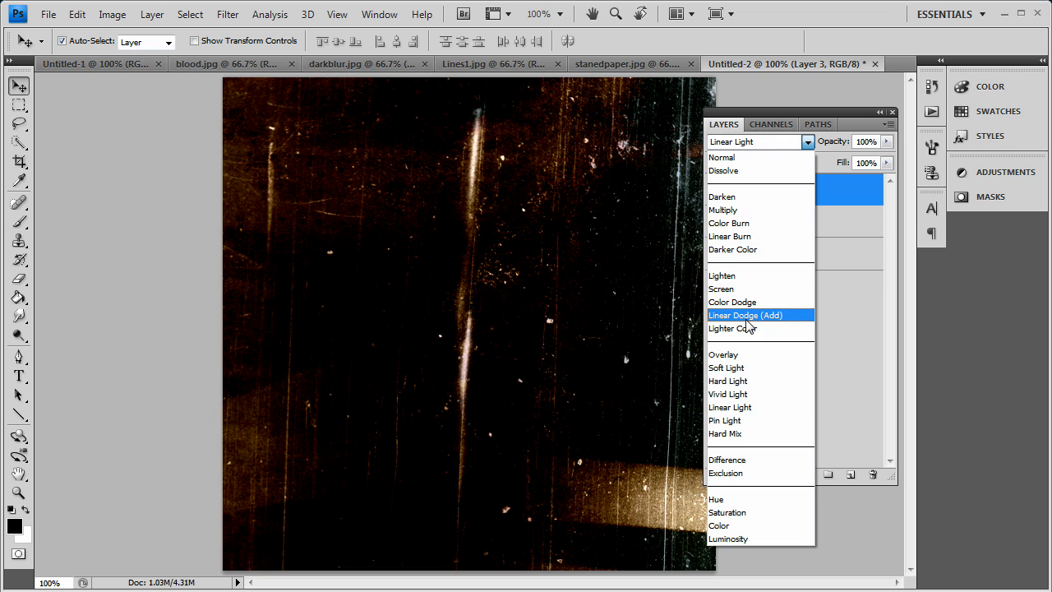
{"action": "left_click", "coordinate": [730, 237]}
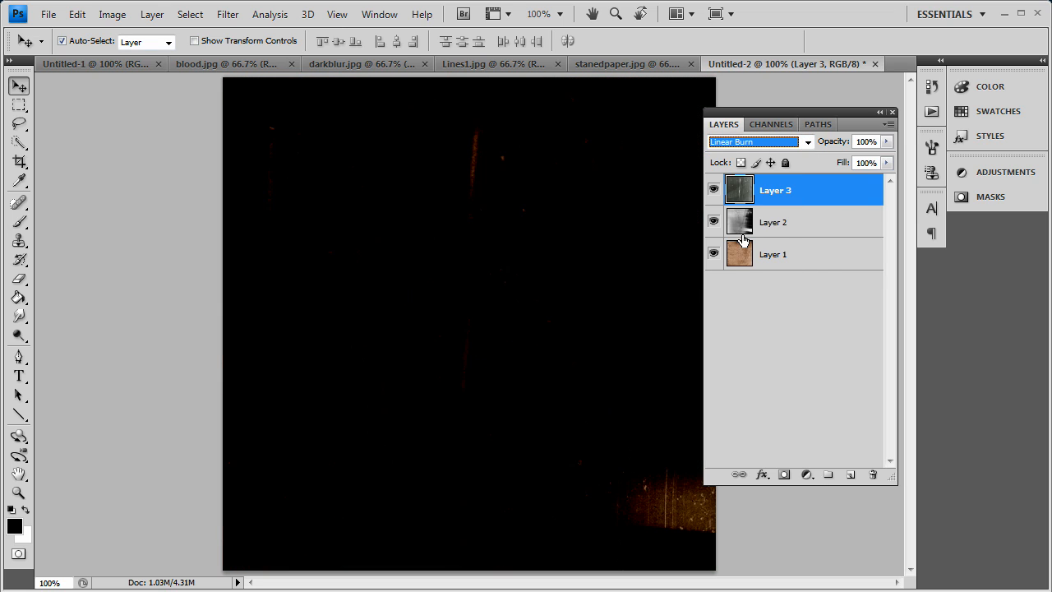
{"action": "left_click", "coordinate": [756, 141]}
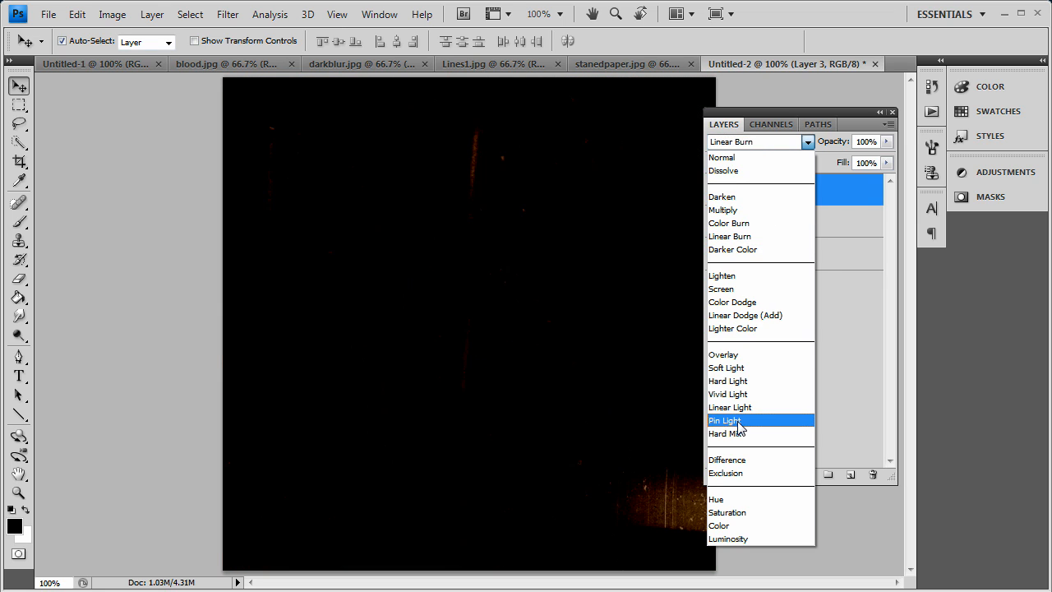
{"action": "left_click", "coordinate": [727, 394]}
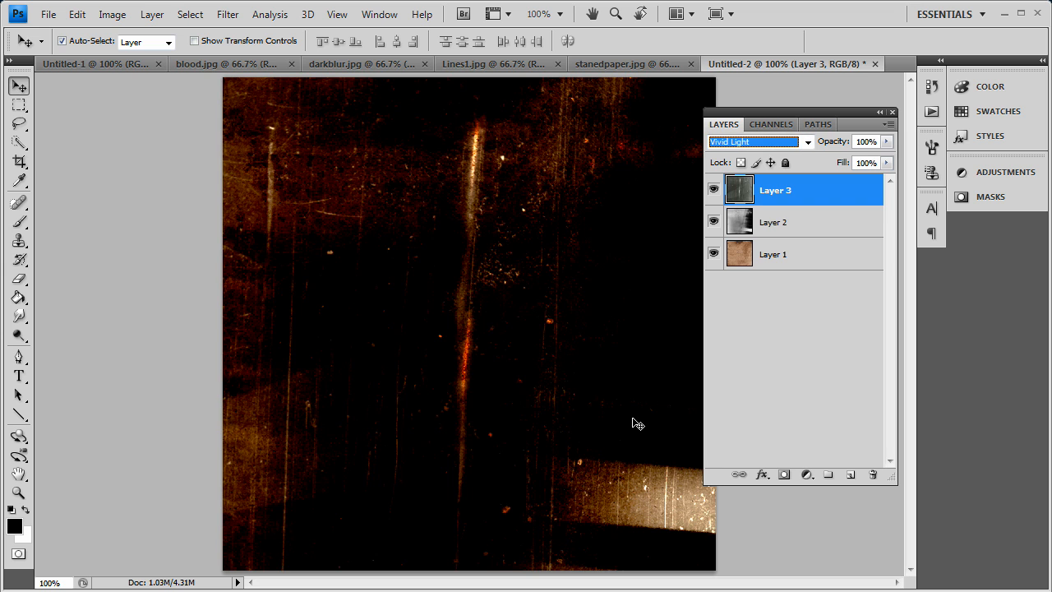
{"action": "mouse_move", "coordinate": [578, 457]}
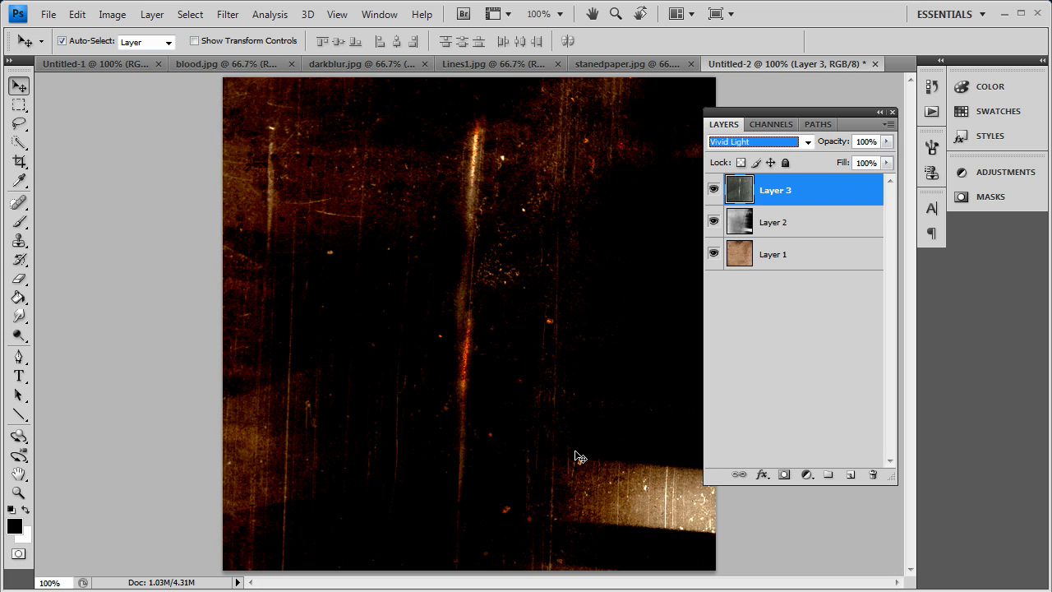
{"action": "left_click", "coordinate": [805, 142]}
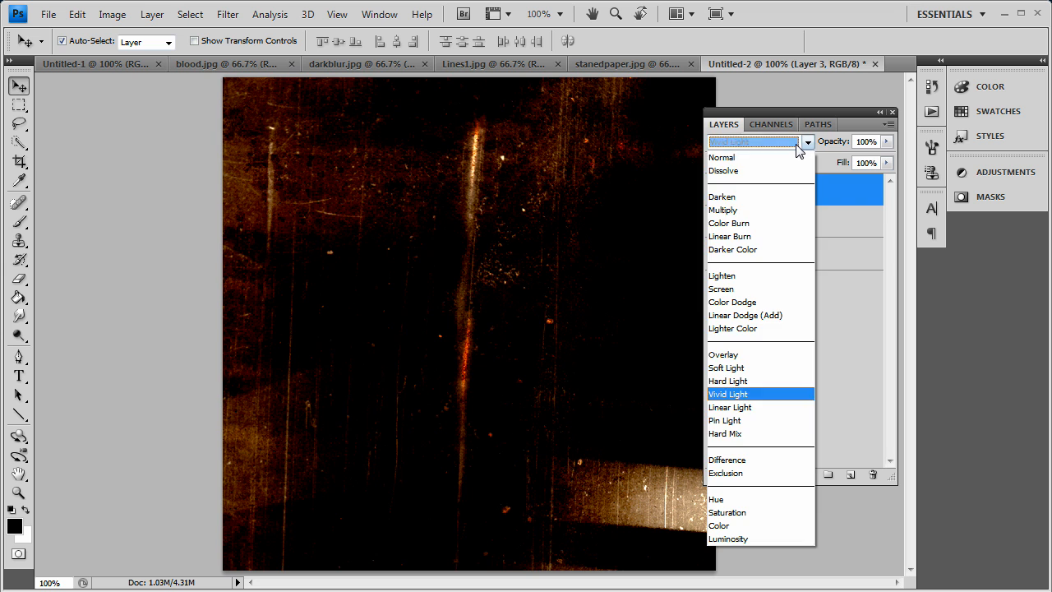
{"action": "left_click", "coordinate": [723, 421]}
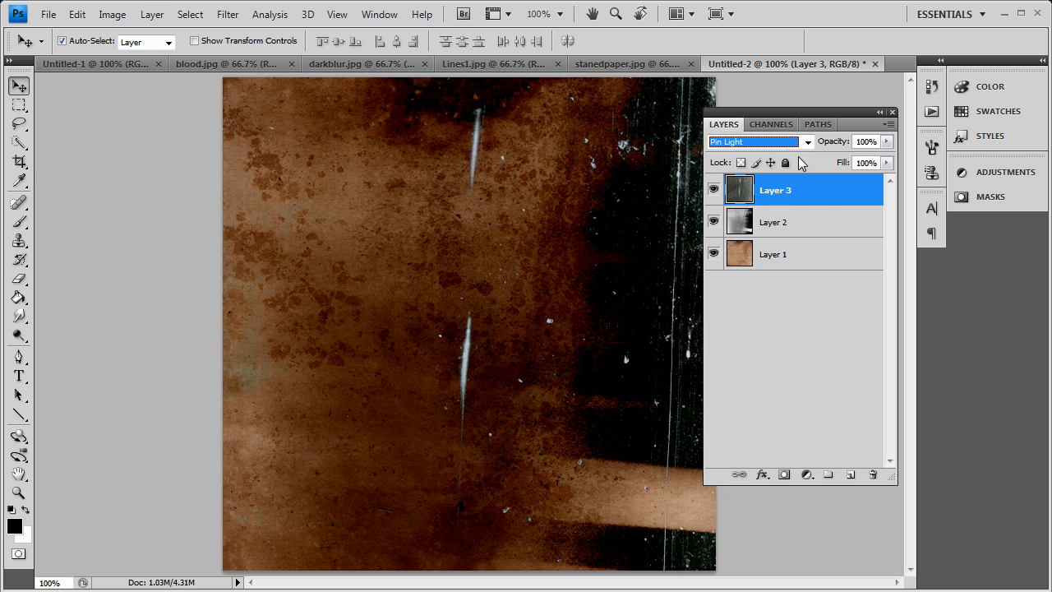
{"action": "left_click", "coordinate": [753, 141]}
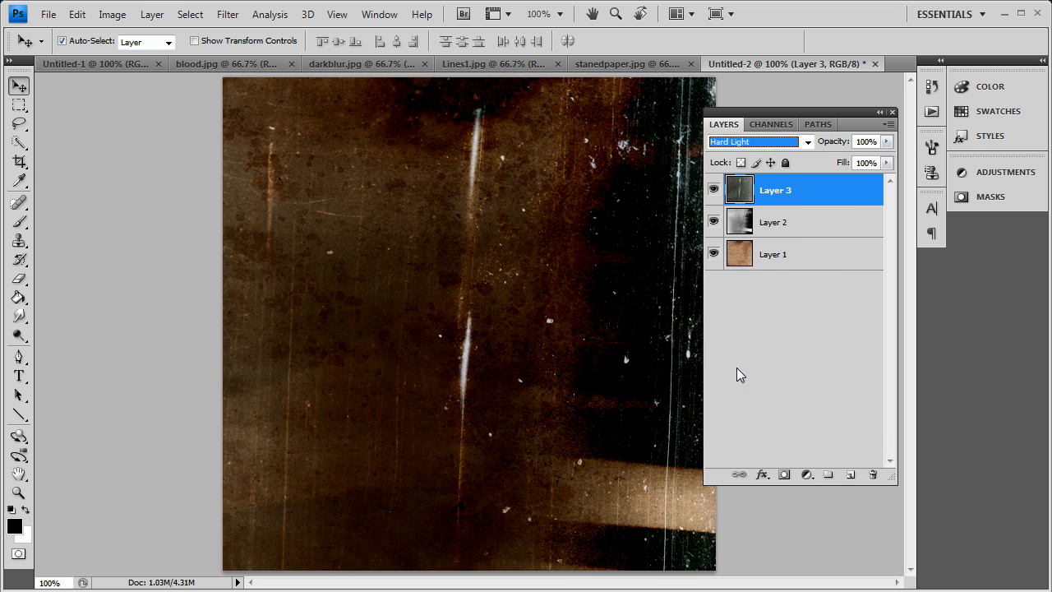
{"action": "left_click", "coordinate": [754, 142]}
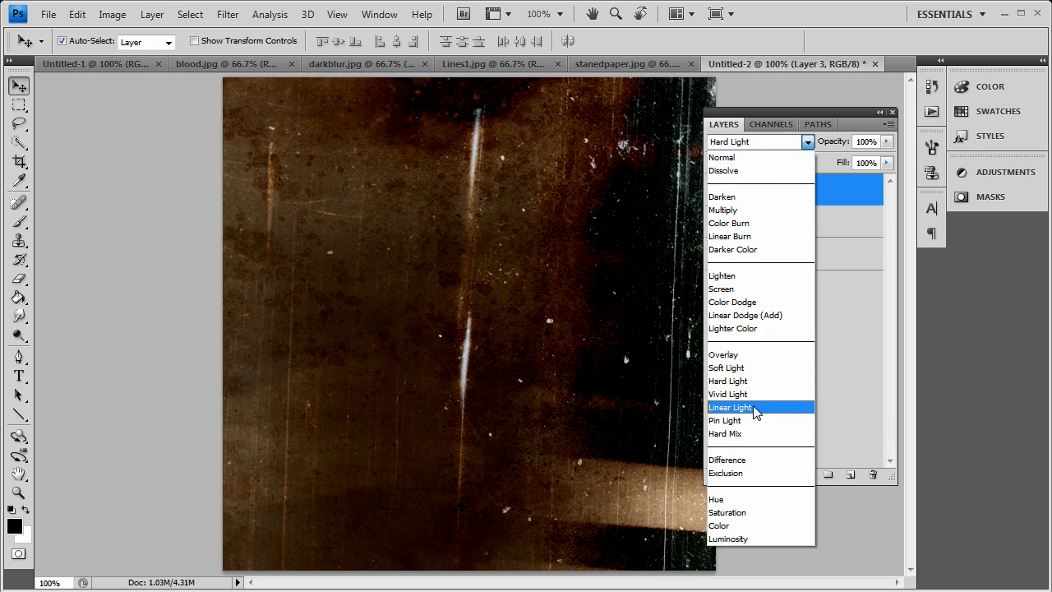
{"action": "left_click", "coordinate": [730, 407]}
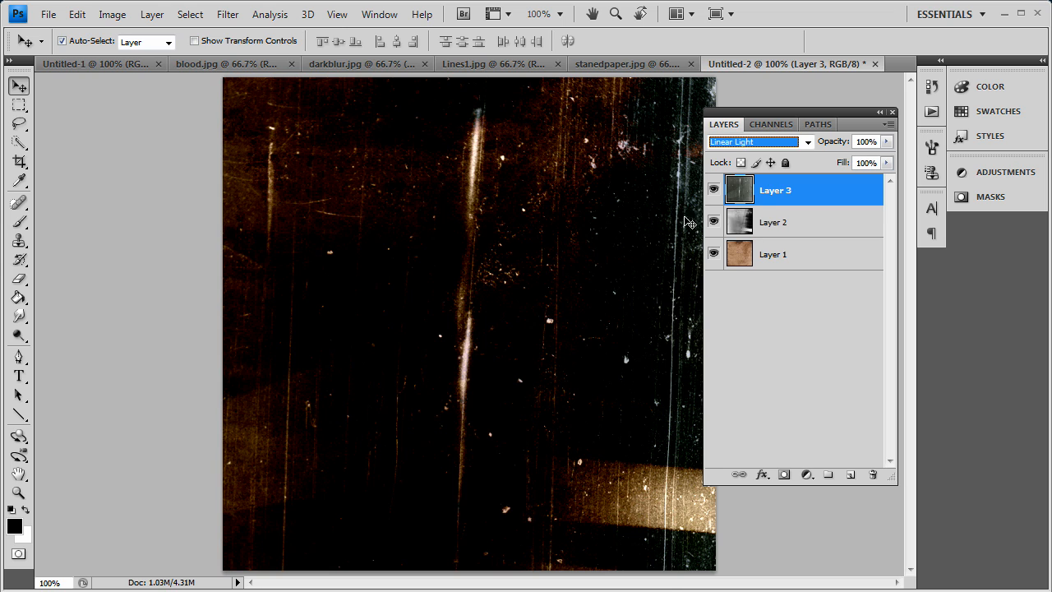
{"action": "mouse_move", "coordinate": [673, 340]}
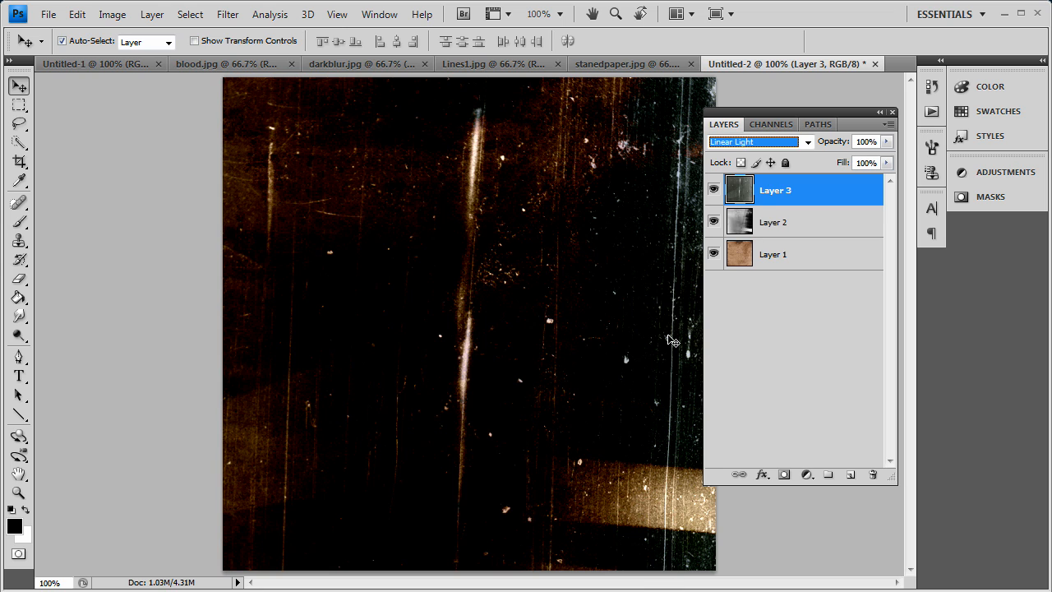
- Pick the eraser and its brush settings, then lower the streaks layer opacity to 84%
{"action": "left_click", "coordinate": [18, 278]}
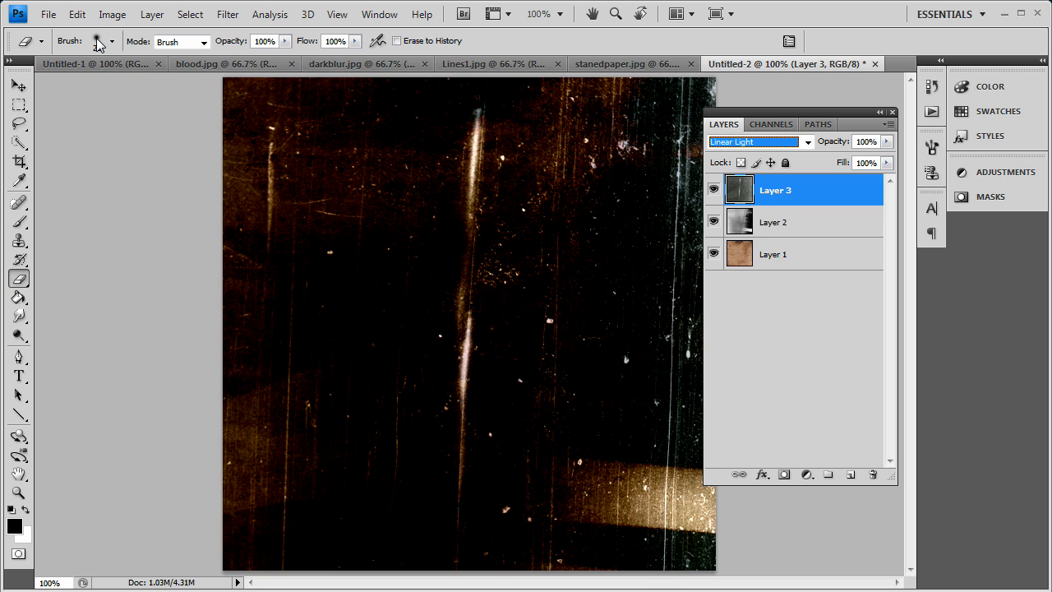
{"action": "left_click", "coordinate": [97, 41]}
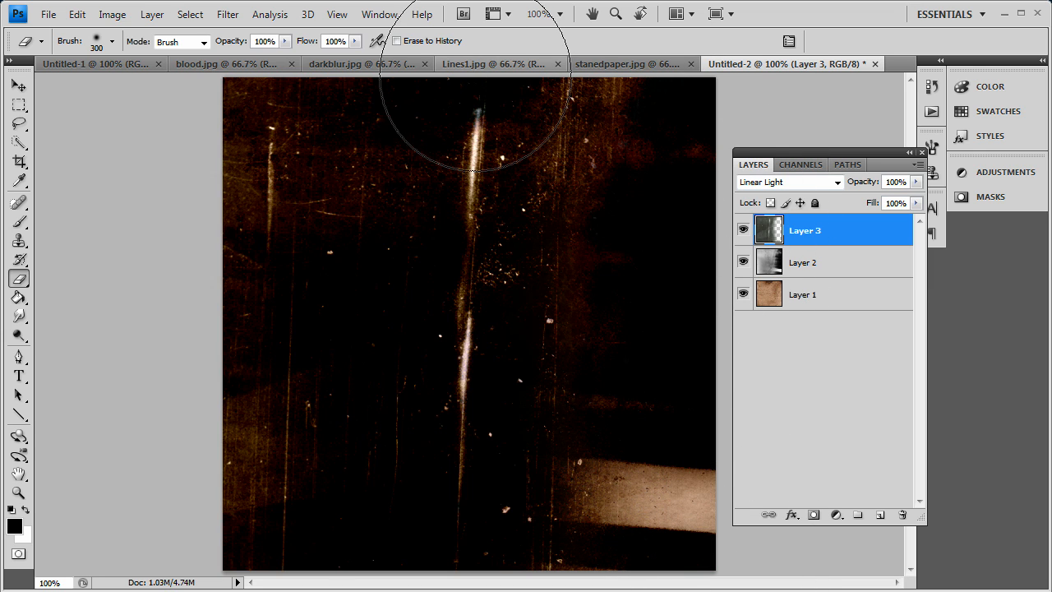
{"action": "mouse_move", "coordinate": [617, 340]}
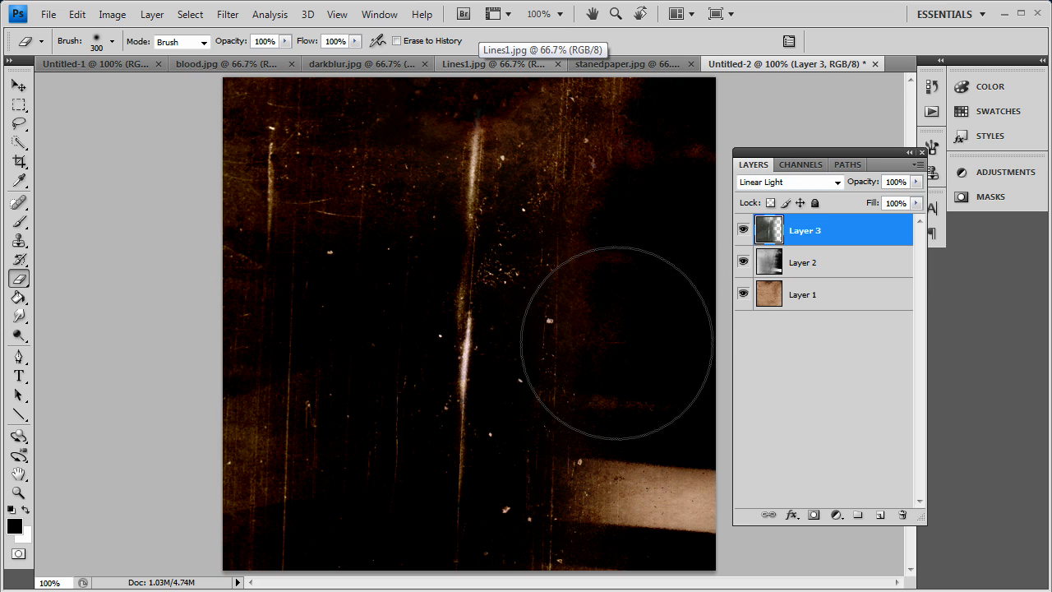
{"action": "mouse_move", "coordinate": [511, 309]}
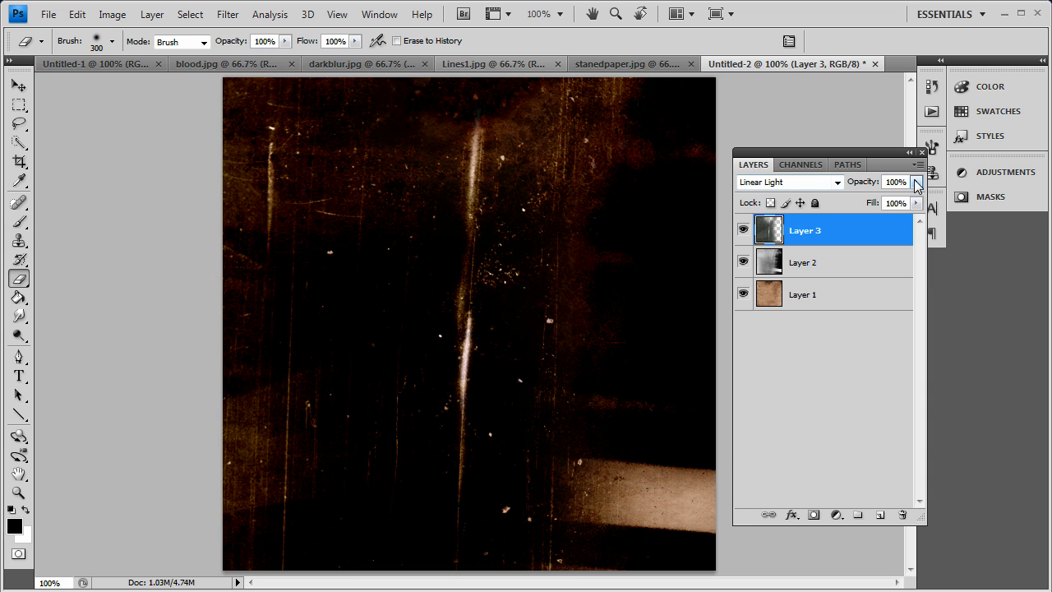
{"action": "left_click_drag", "start_coordinate": [917, 181], "coordinate": [897, 197]}
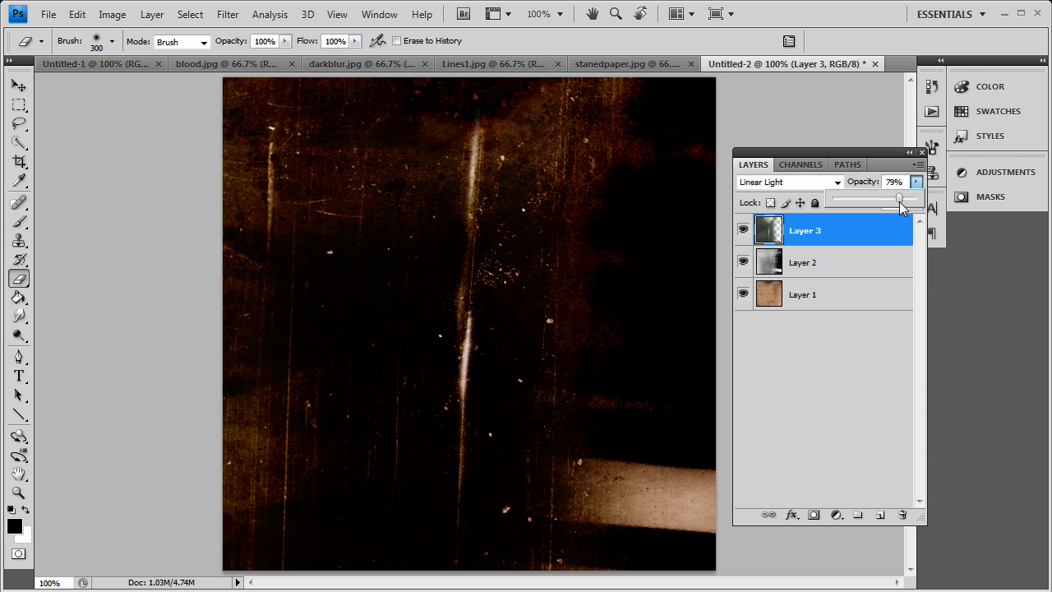
{"action": "left_click_drag", "start_coordinate": [897, 198], "coordinate": [904, 197]}
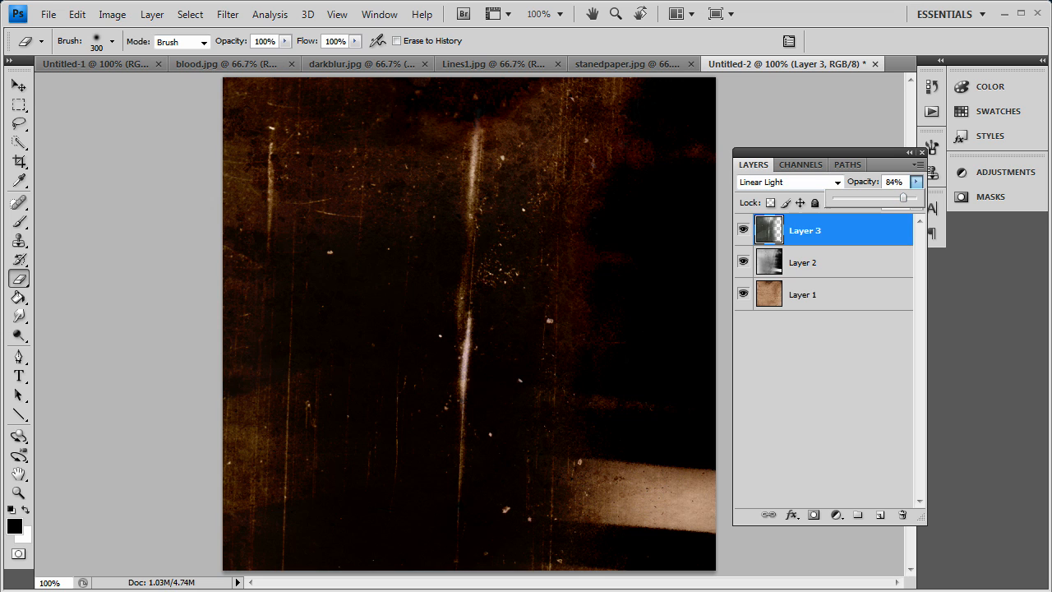
- Paste the blood splatter image as Layer 4 over the texture, blended as Linear Burn
{"action": "left_click", "coordinate": [230, 62]}
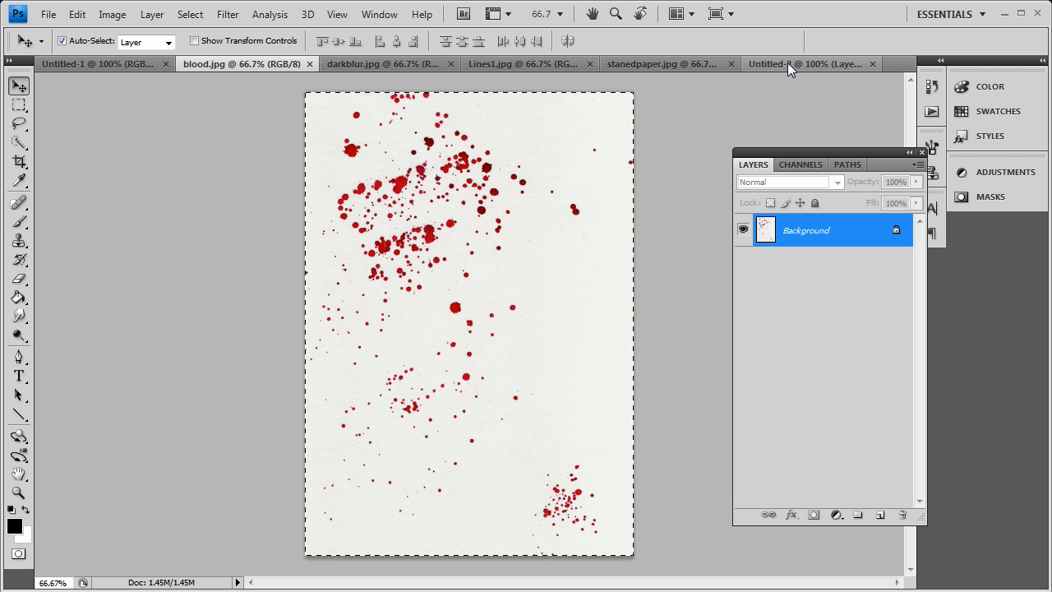
{"action": "left_click", "coordinate": [789, 62]}
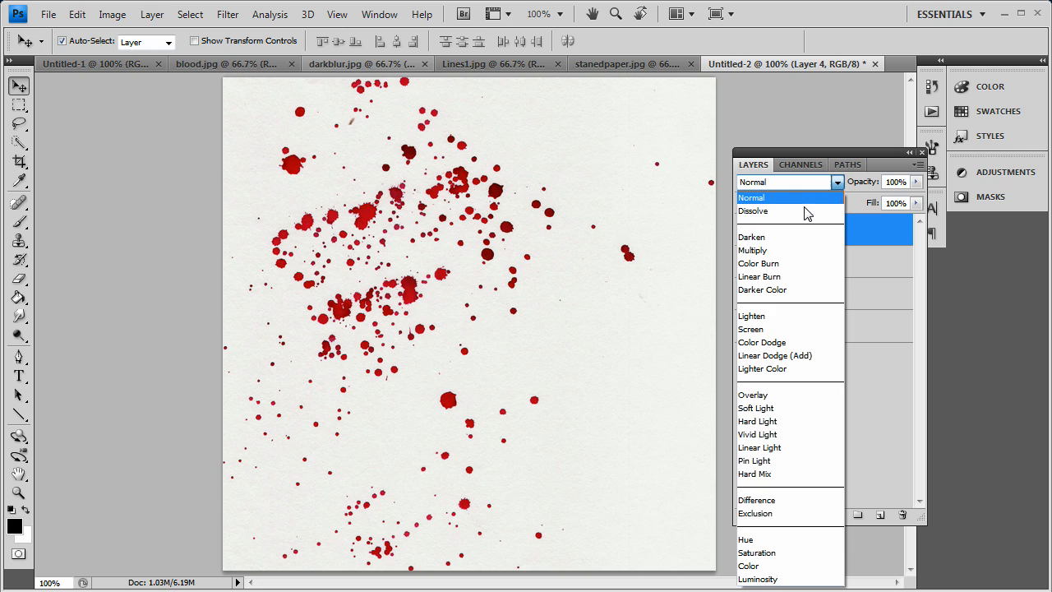
{"action": "mouse_move", "coordinate": [762, 368]}
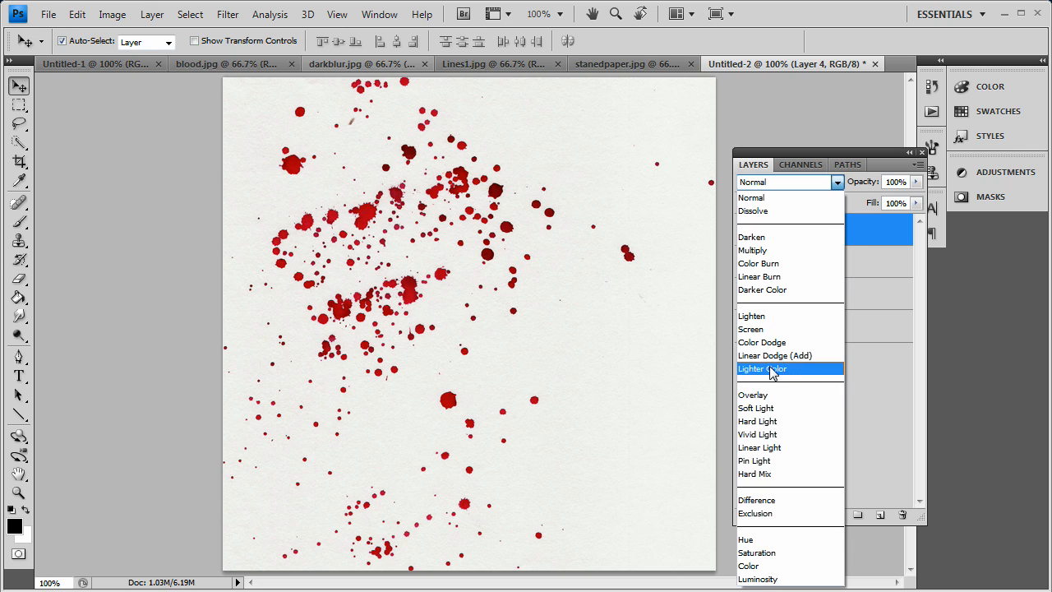
{"action": "left_click", "coordinate": [759, 276]}
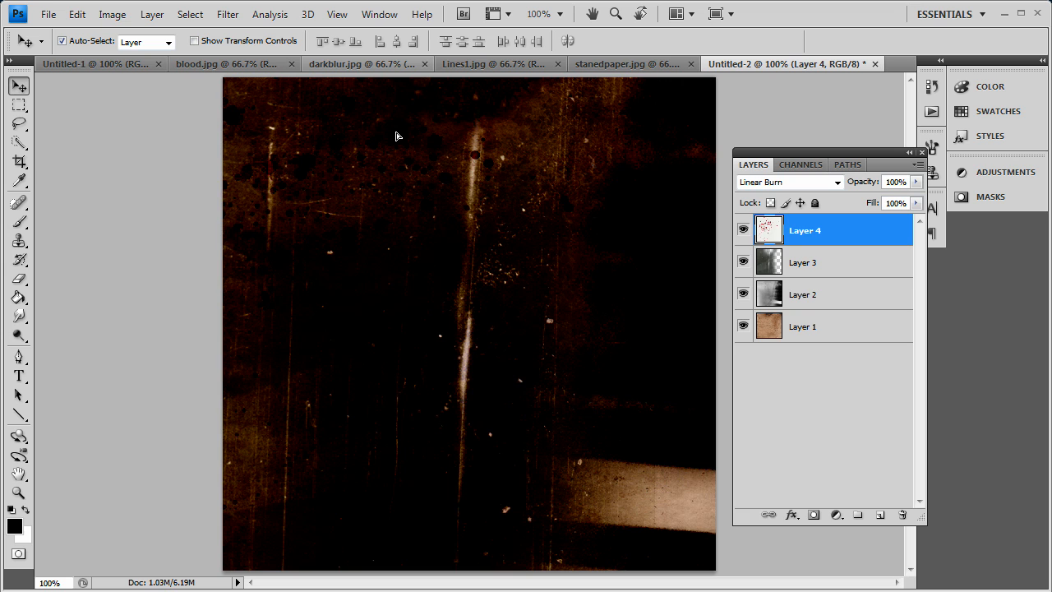
- Try Screen and Linear Light on the blood layer, then settle on Overlay
{"action": "left_click", "coordinate": [788, 181]}
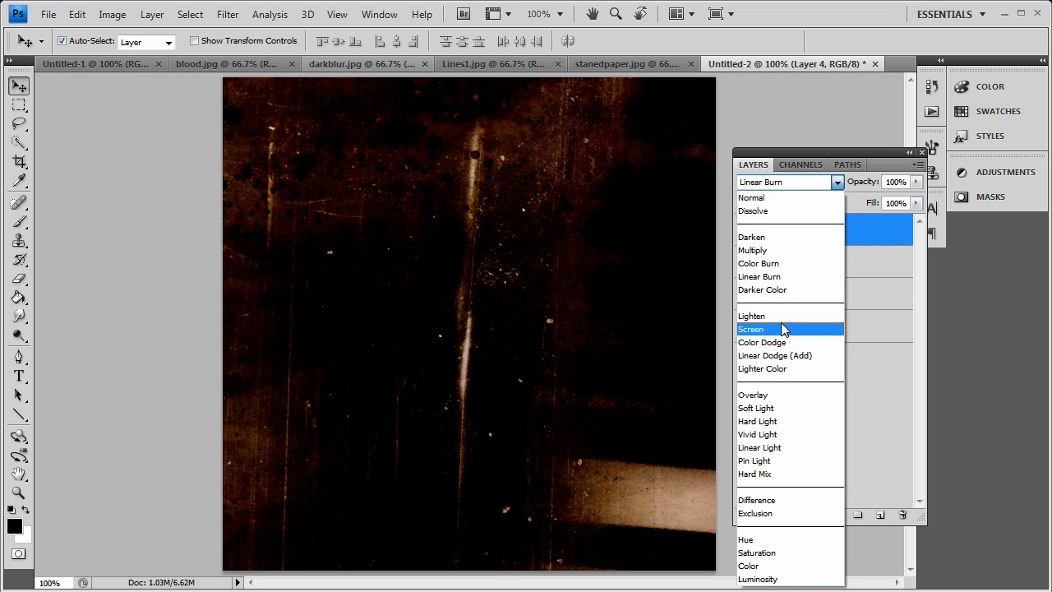
{"action": "left_click", "coordinate": [749, 329]}
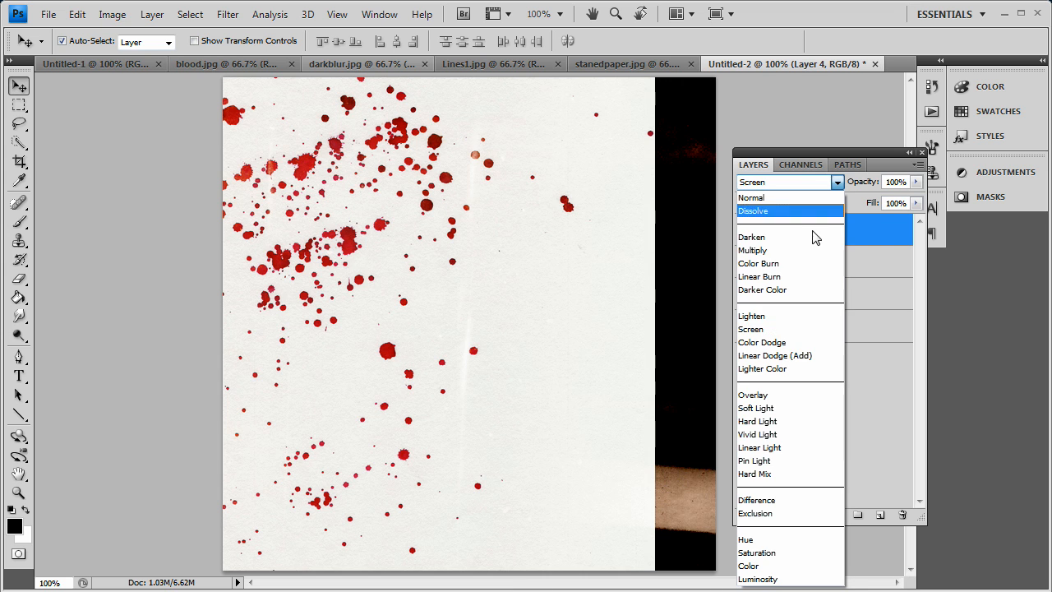
{"action": "left_click", "coordinate": [756, 434]}
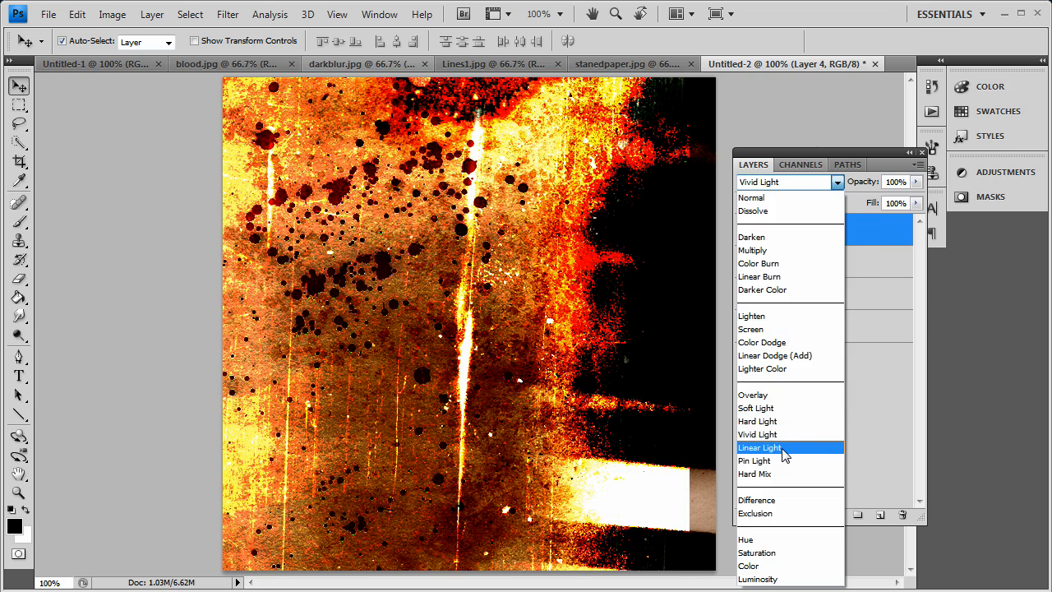
{"action": "left_click", "coordinate": [760, 447]}
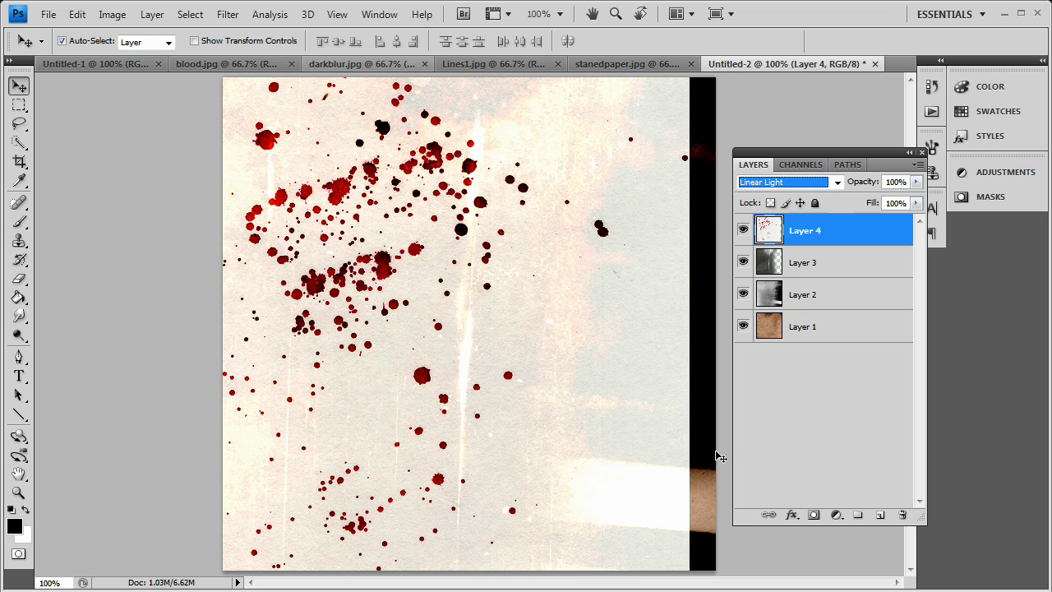
{"action": "left_click", "coordinate": [785, 181]}
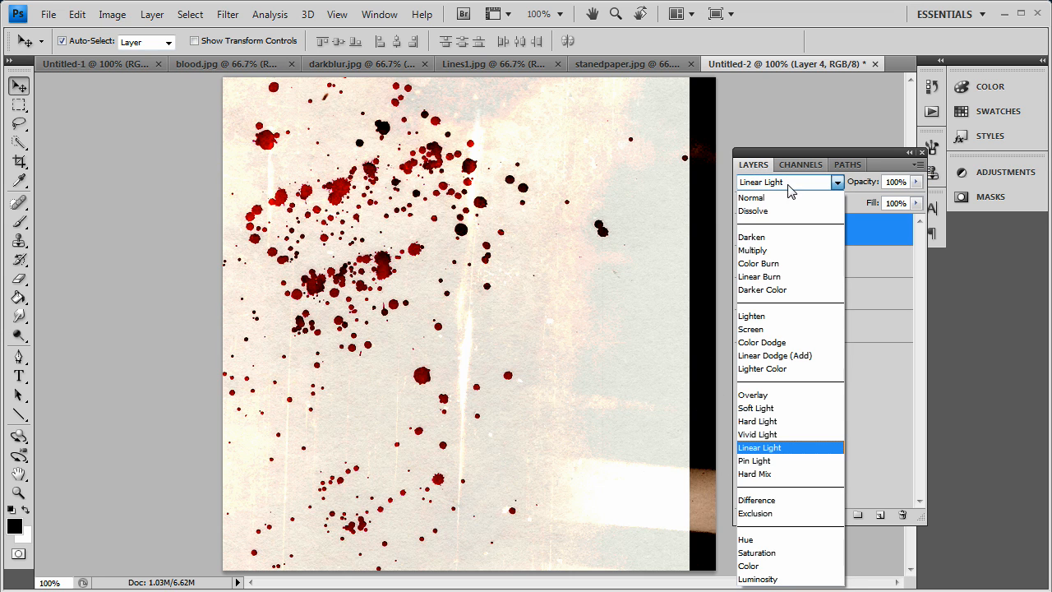
{"action": "left_click", "coordinate": [753, 395]}
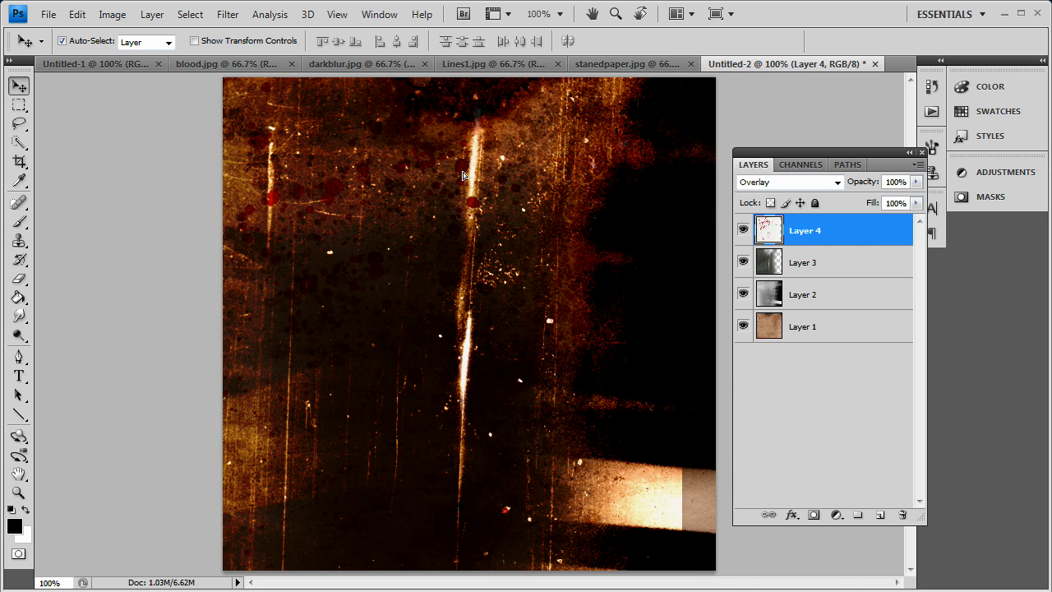
- Duplicate the blood layer twice, blending the copies as Linear Burn and Overlay
{"action": "right_click", "coordinate": [805, 230]}
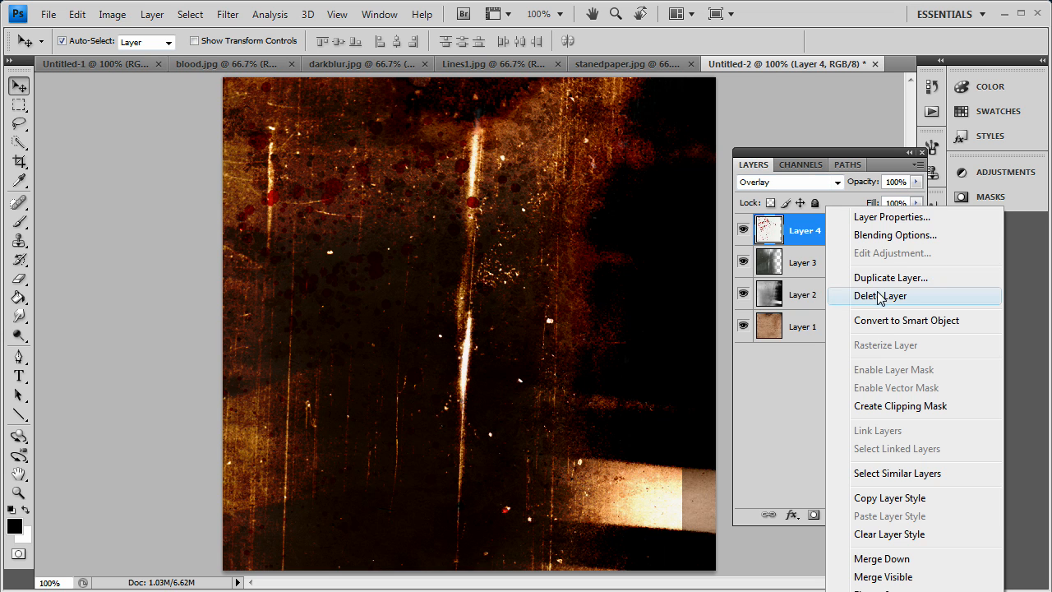
{"action": "left_click", "coordinate": [891, 276]}
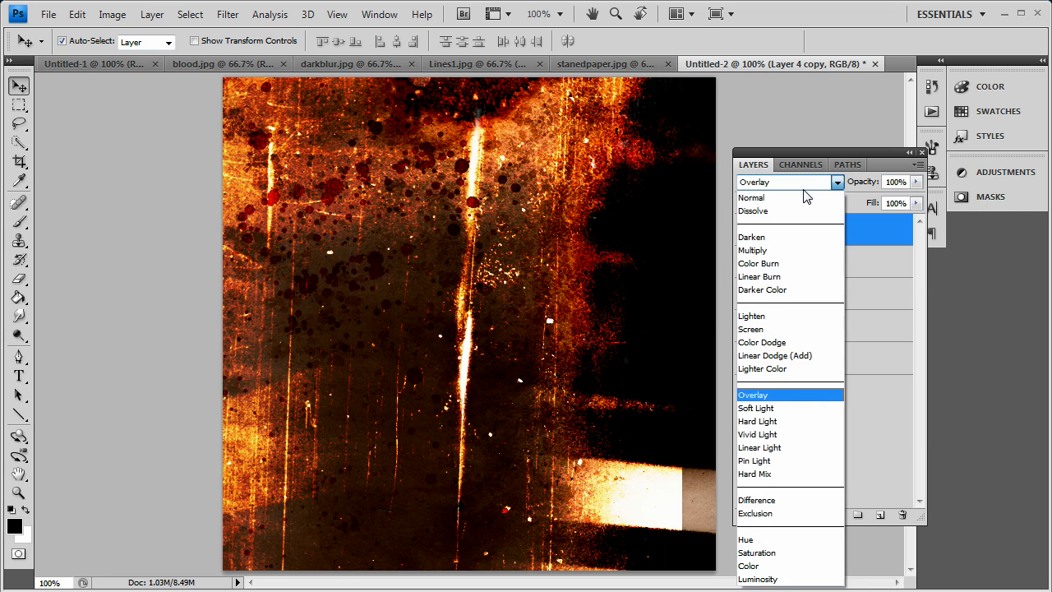
{"action": "left_click", "coordinate": [760, 276]}
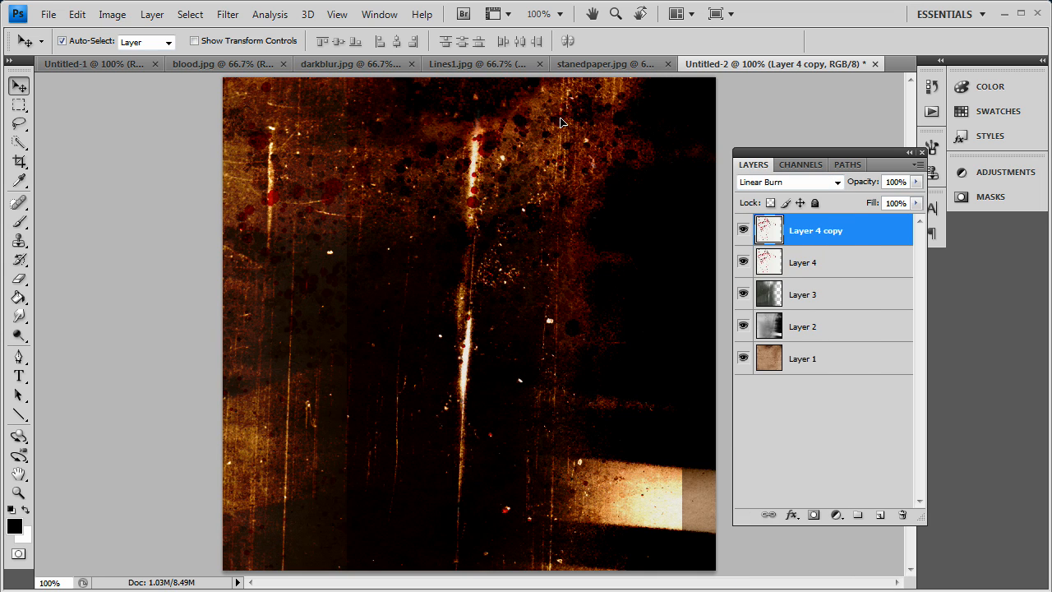
{"action": "right_click", "coordinate": [815, 231]}
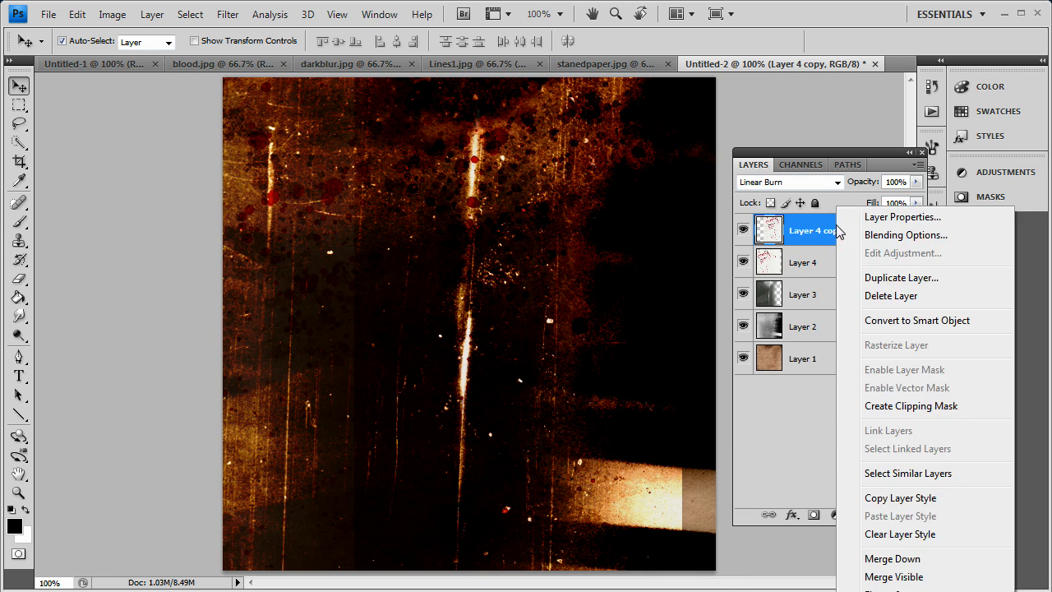
{"action": "left_click", "coordinate": [901, 276]}
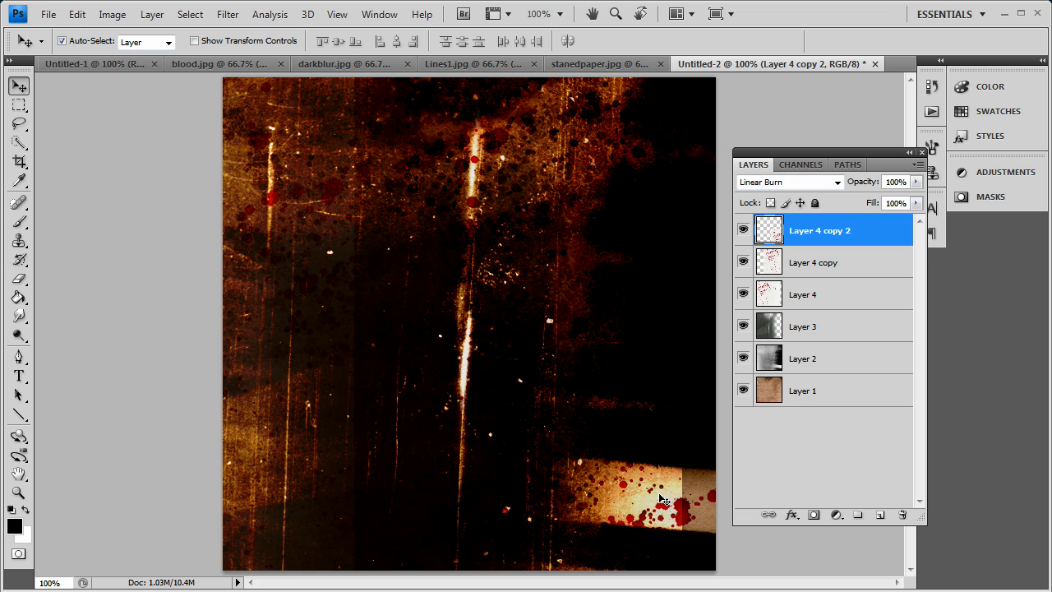
{"action": "left_click", "coordinate": [787, 181]}
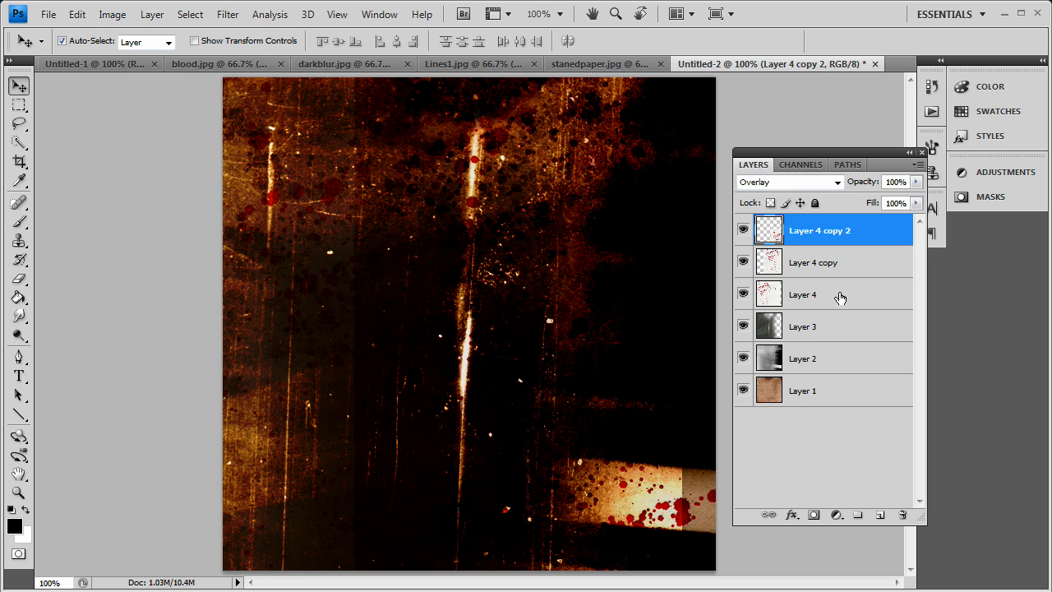
- Select the original blood layer and both copies together
{"action": "left_click", "coordinate": [802, 292]}
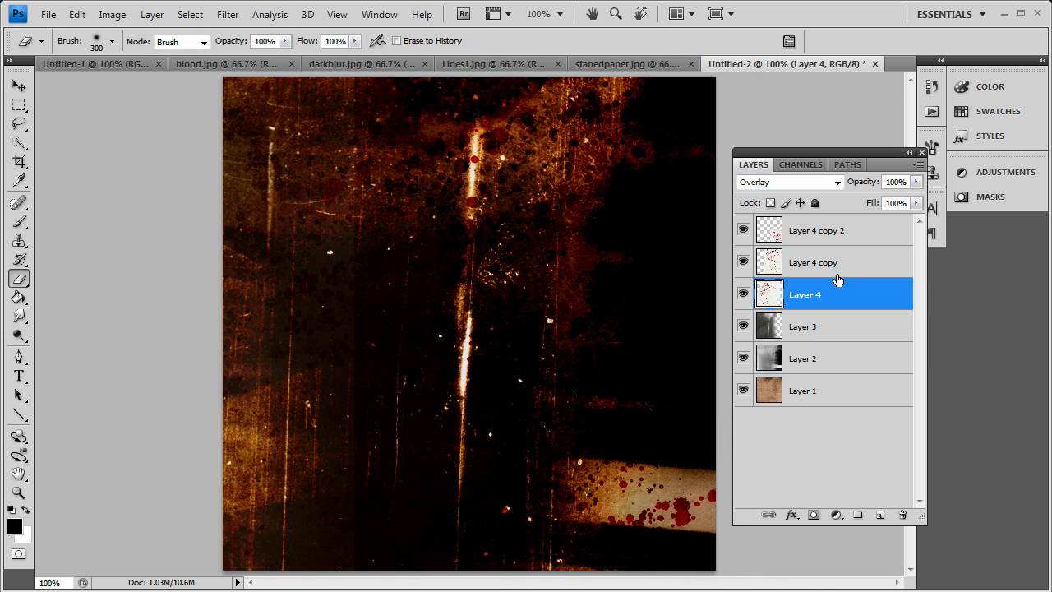
{"action": "left_click", "coordinate": [814, 263]}
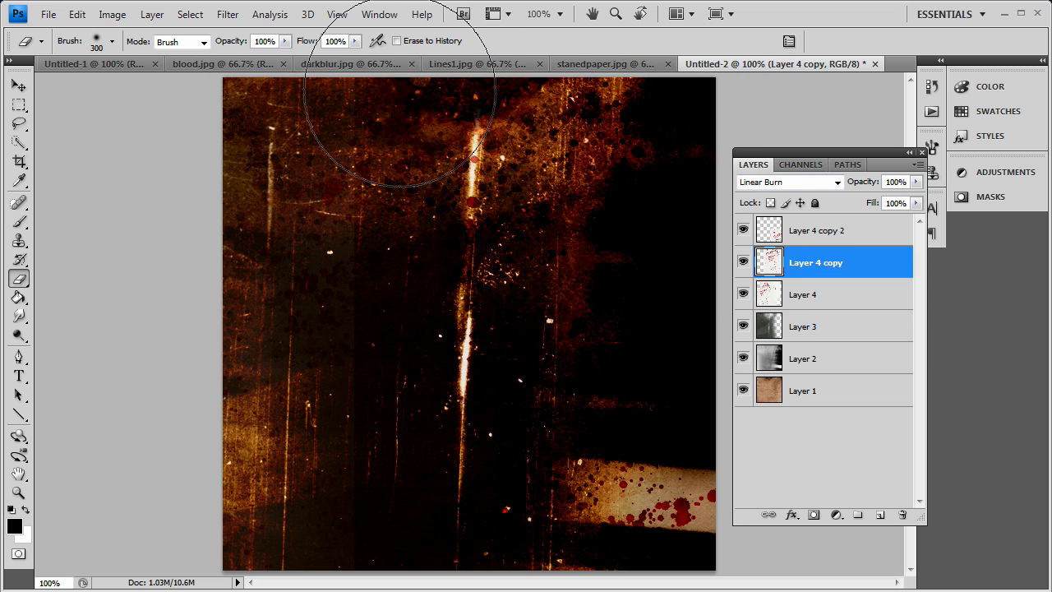
{"action": "left_click", "coordinate": [815, 230]}
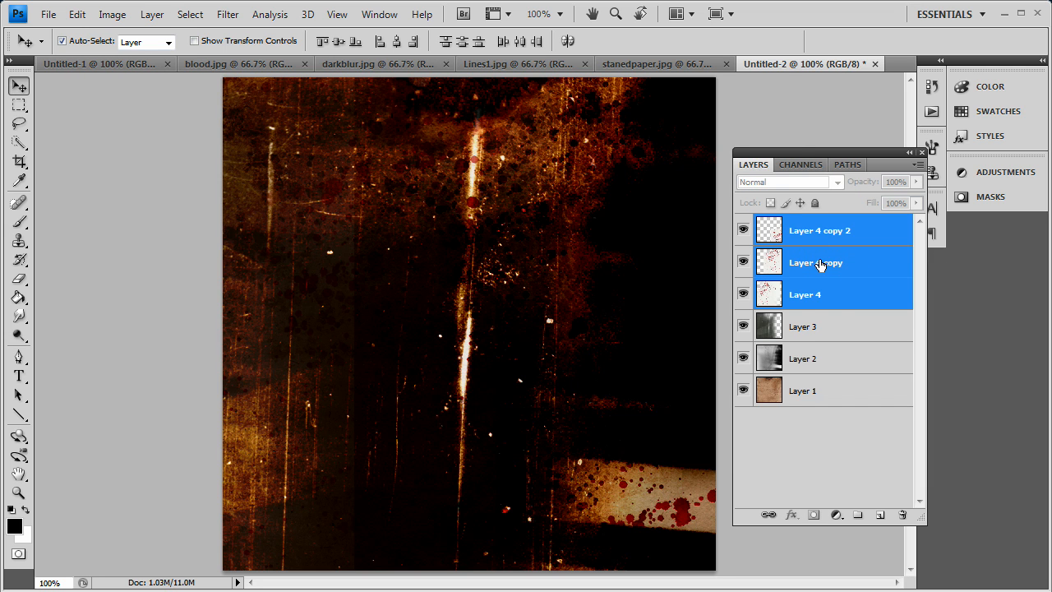
- Select all layers from top to bottom, merge them and duplicate the merged layer
{"action": "left_click", "coordinate": [805, 294]}
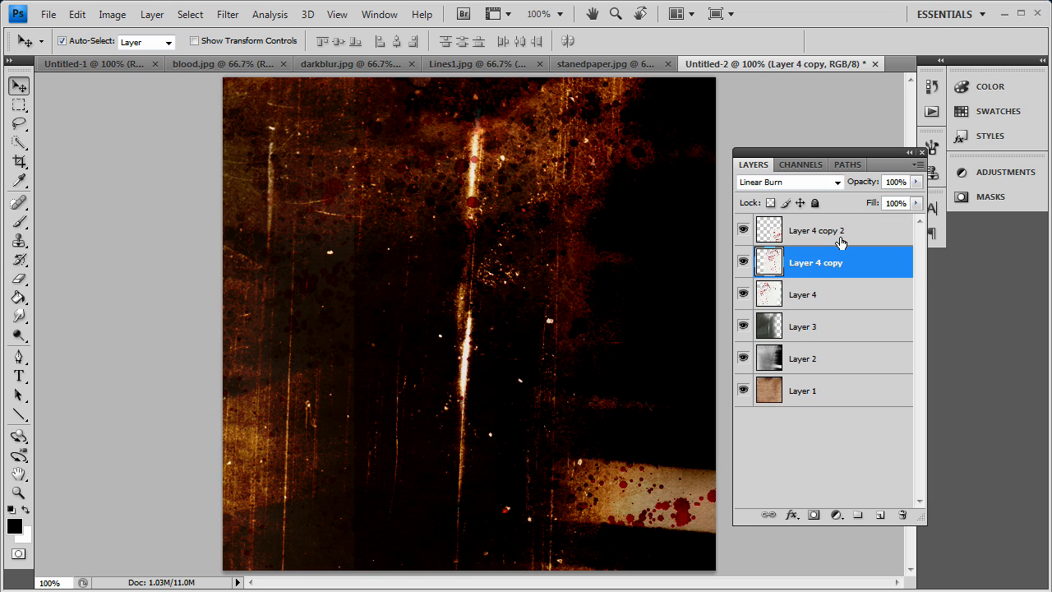
{"action": "left_click", "coordinate": [815, 230]}
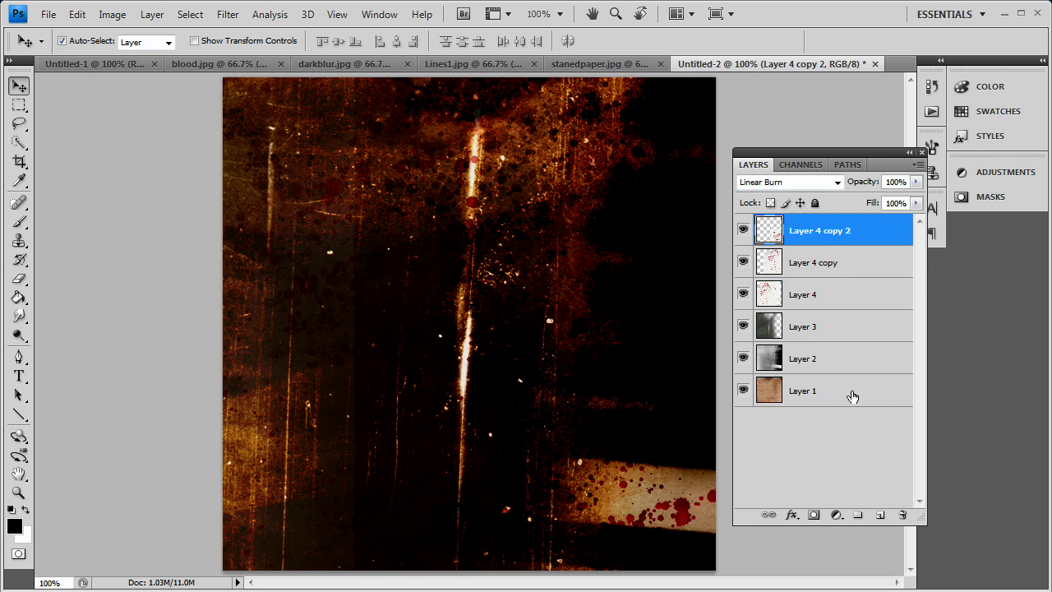
{"action": "left_click", "coordinate": [831, 391]}
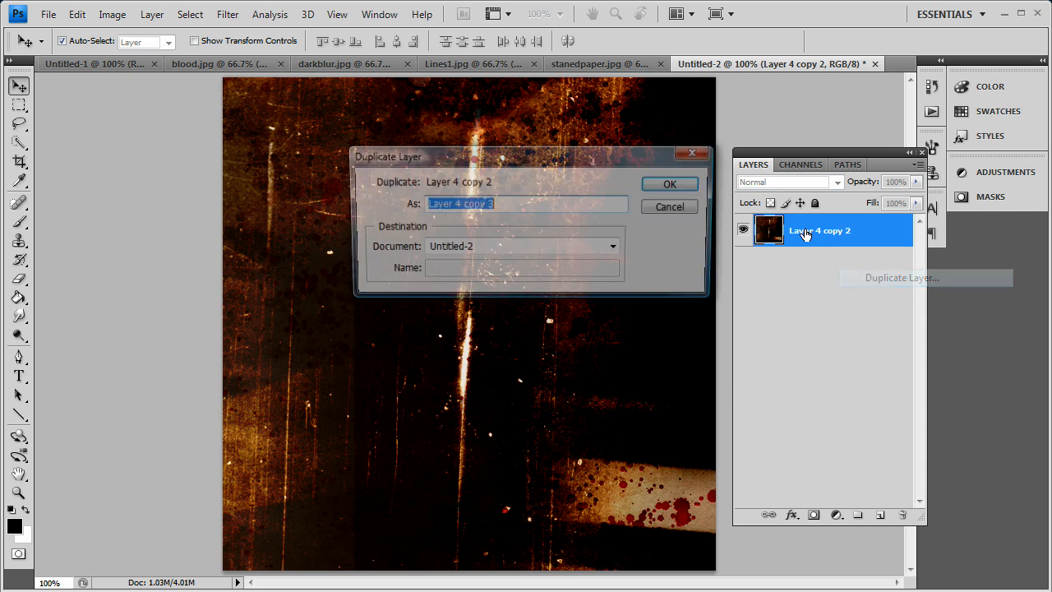
{"action": "left_click", "coordinate": [669, 184]}
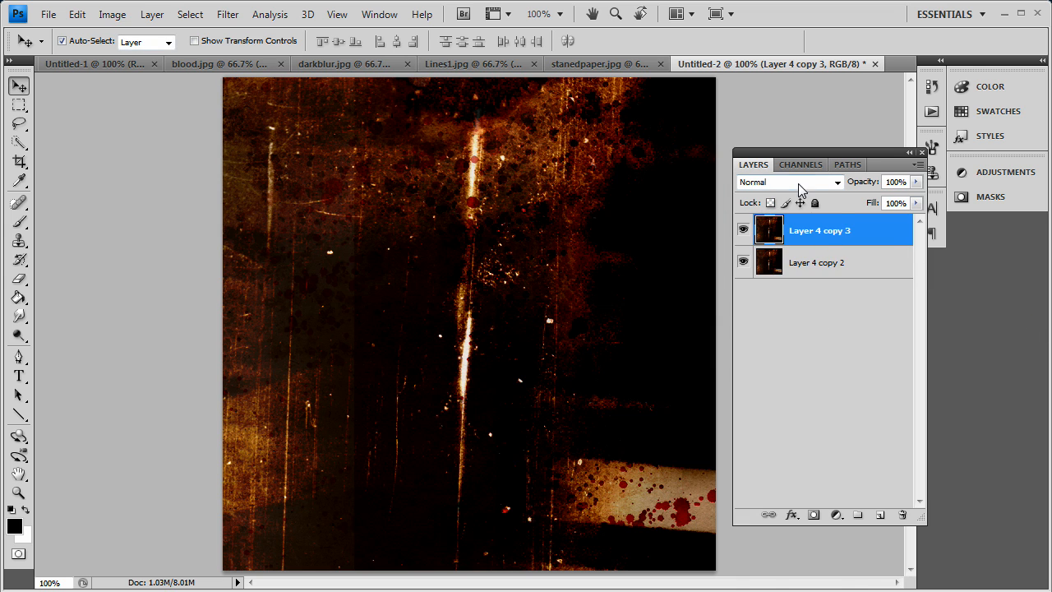
- Blend the merged duplicate as Linear Burn at 21% opacity after trying Screen
{"action": "left_click", "coordinate": [787, 181]}
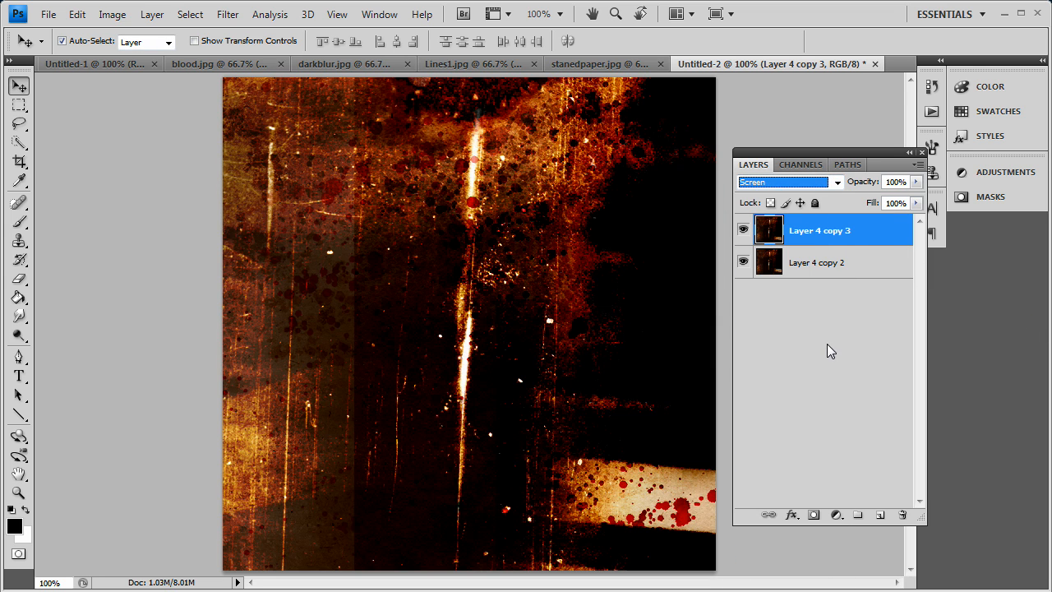
{"action": "mouse_move", "coordinate": [815, 332]}
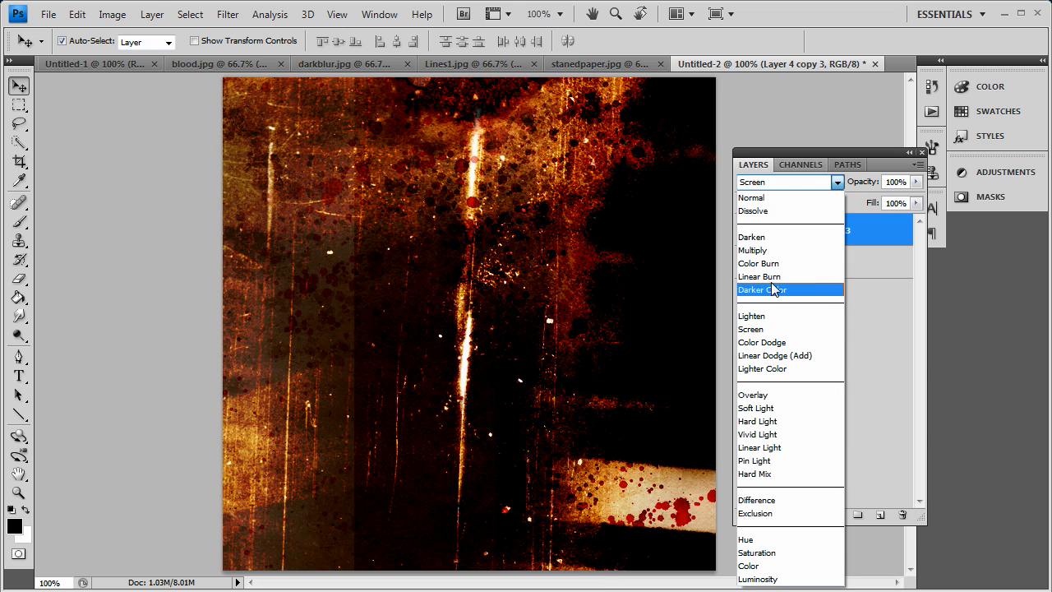
{"action": "left_click", "coordinate": [760, 276]}
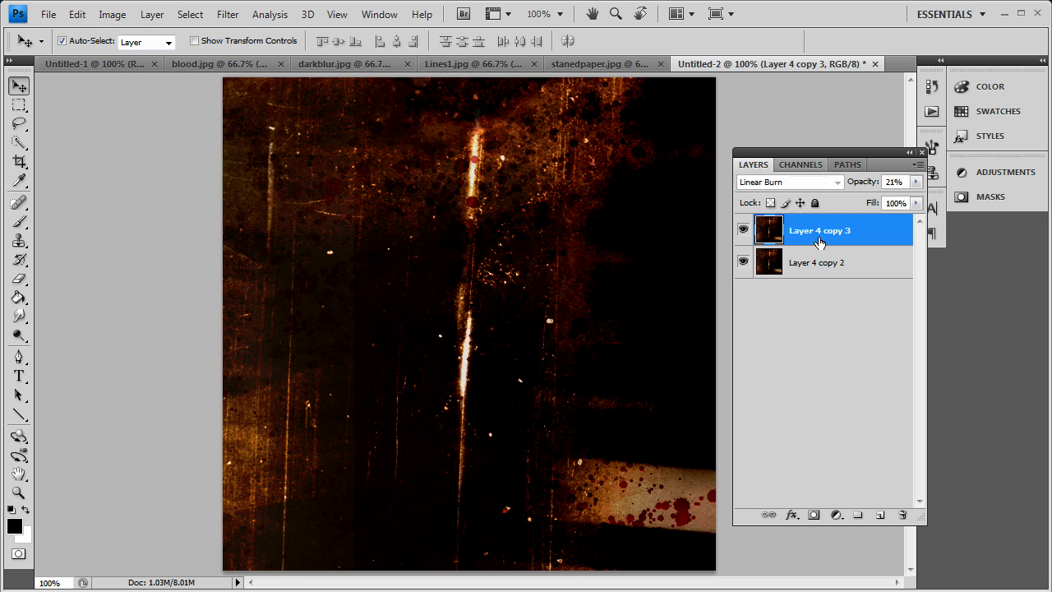
{"action": "left_click", "coordinate": [819, 263]}
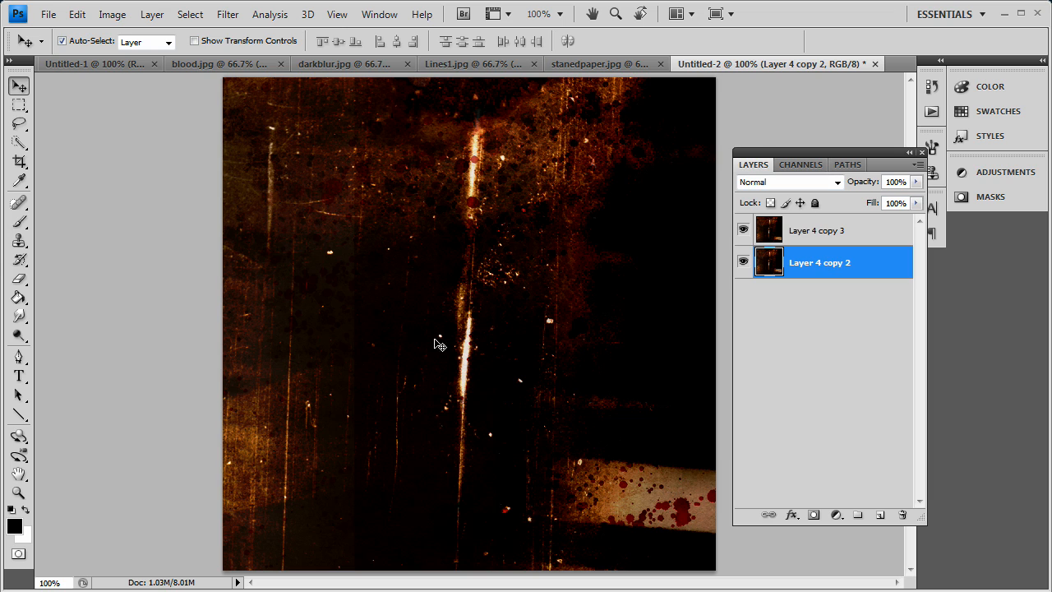
{"action": "mouse_move", "coordinate": [467, 343]}
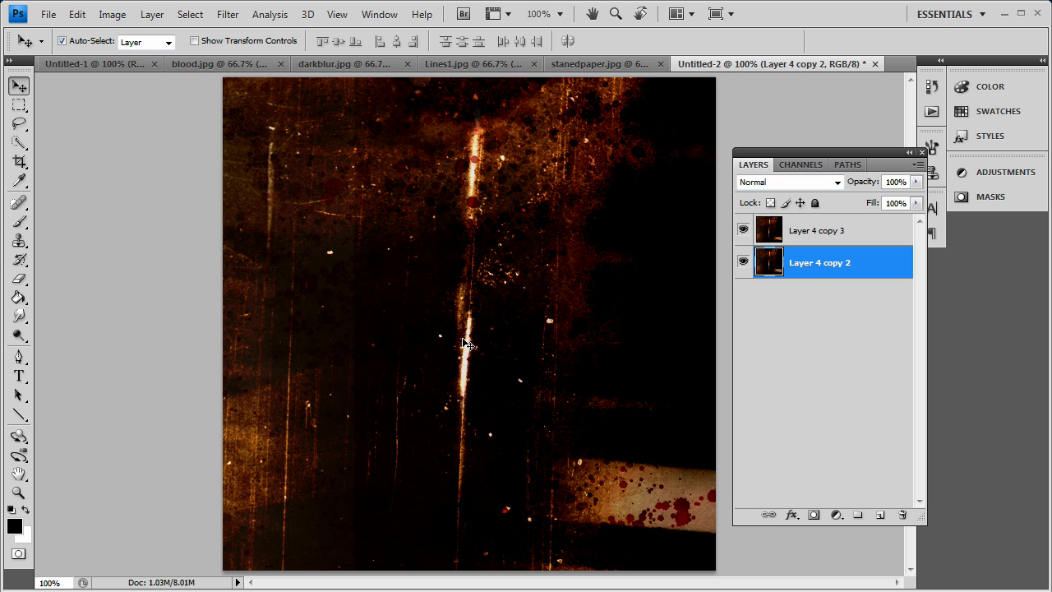
{"action": "mouse_move", "coordinate": [363, 286]}
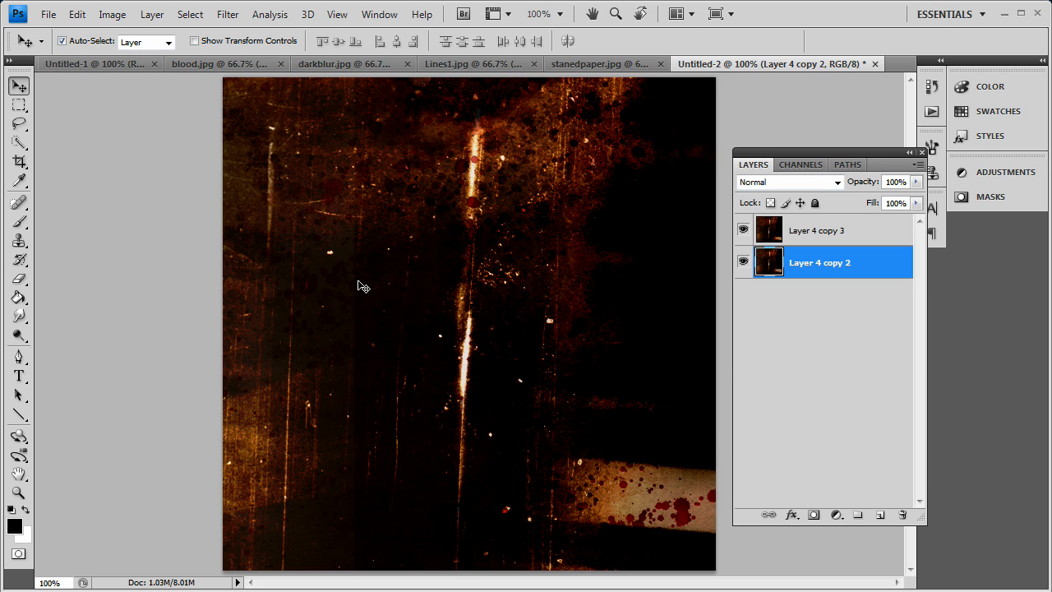